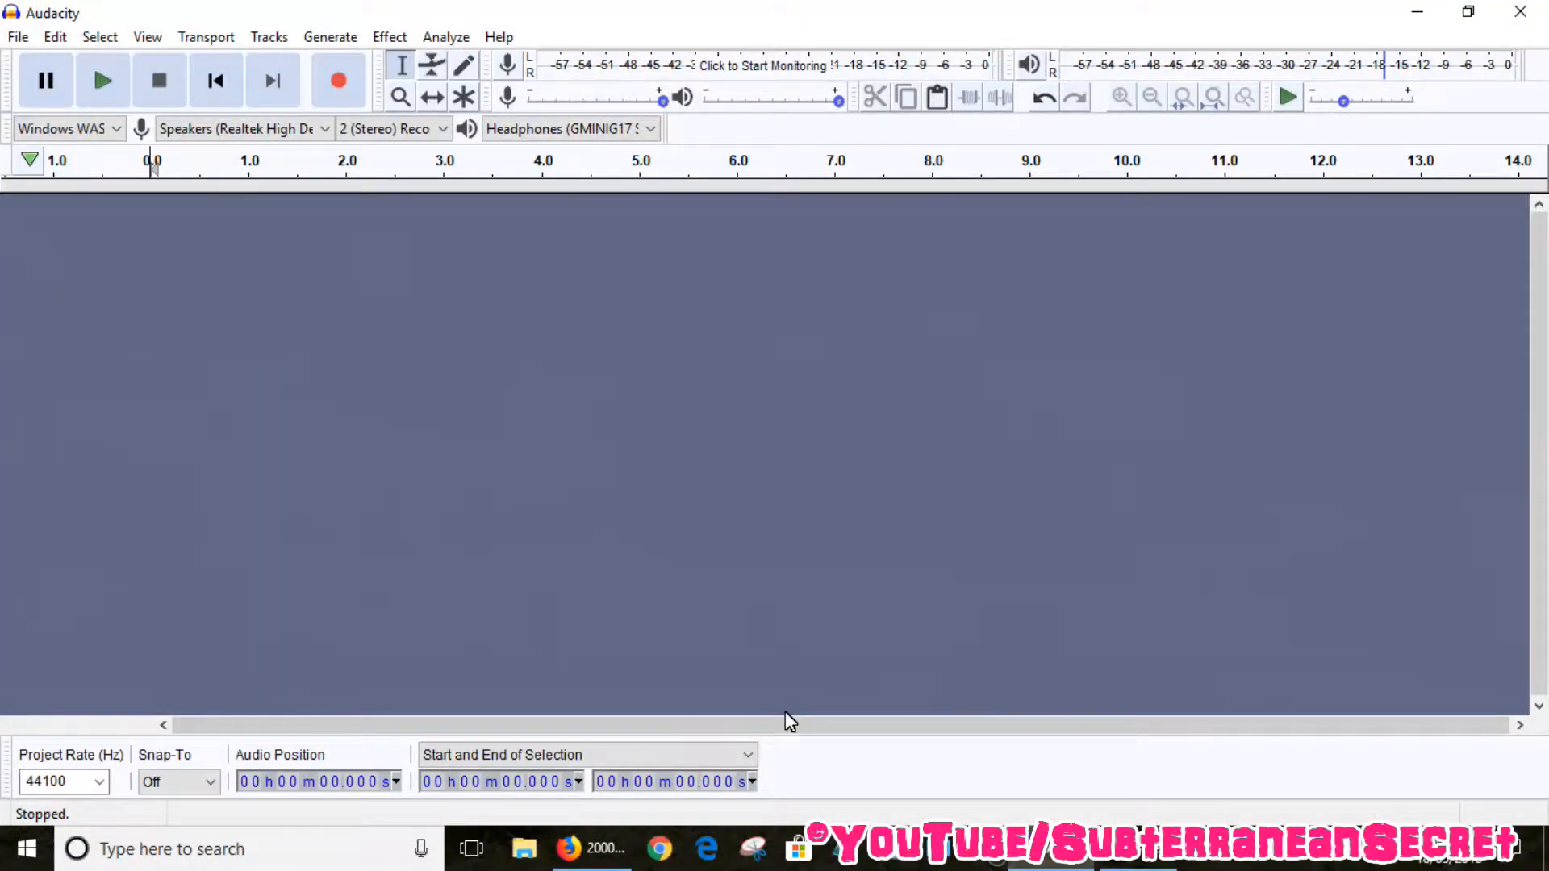
mouse_move(739, 394)
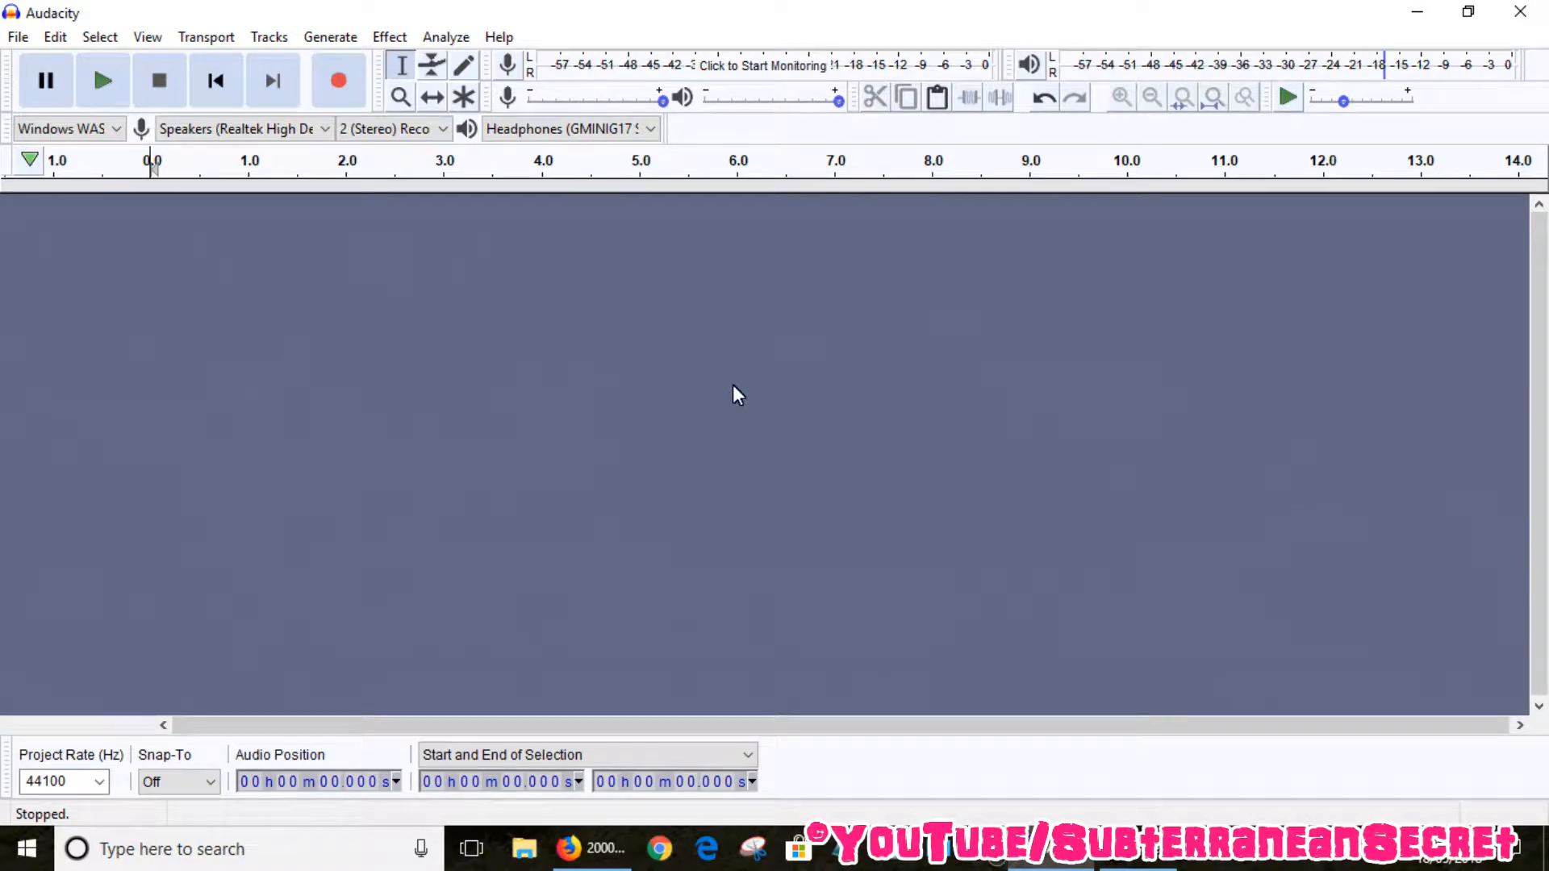
mouse_move(205, 38)
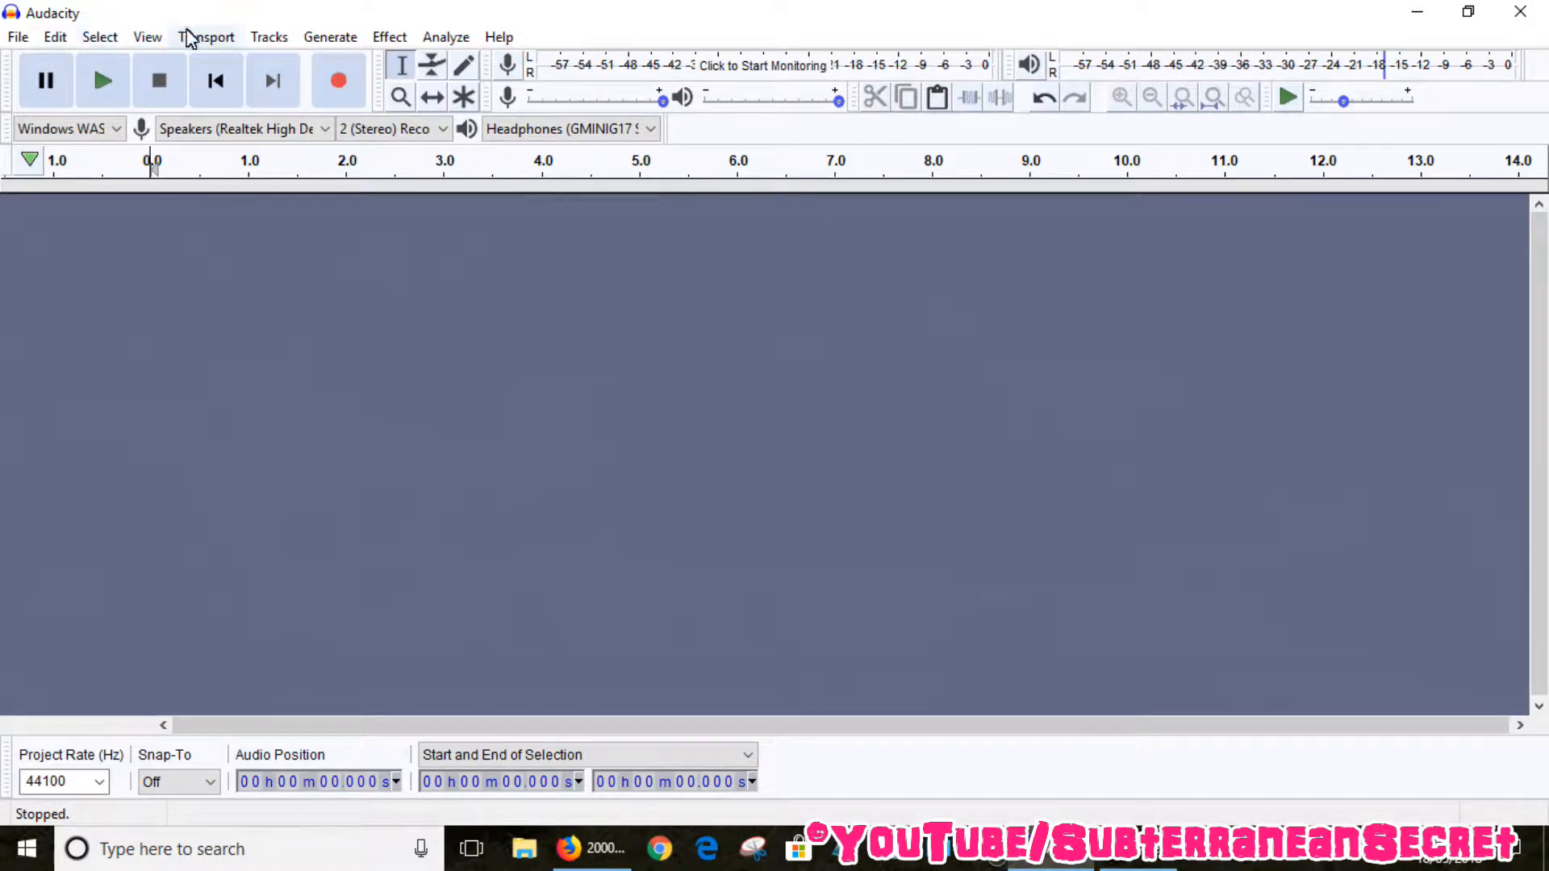
mouse_move(330, 37)
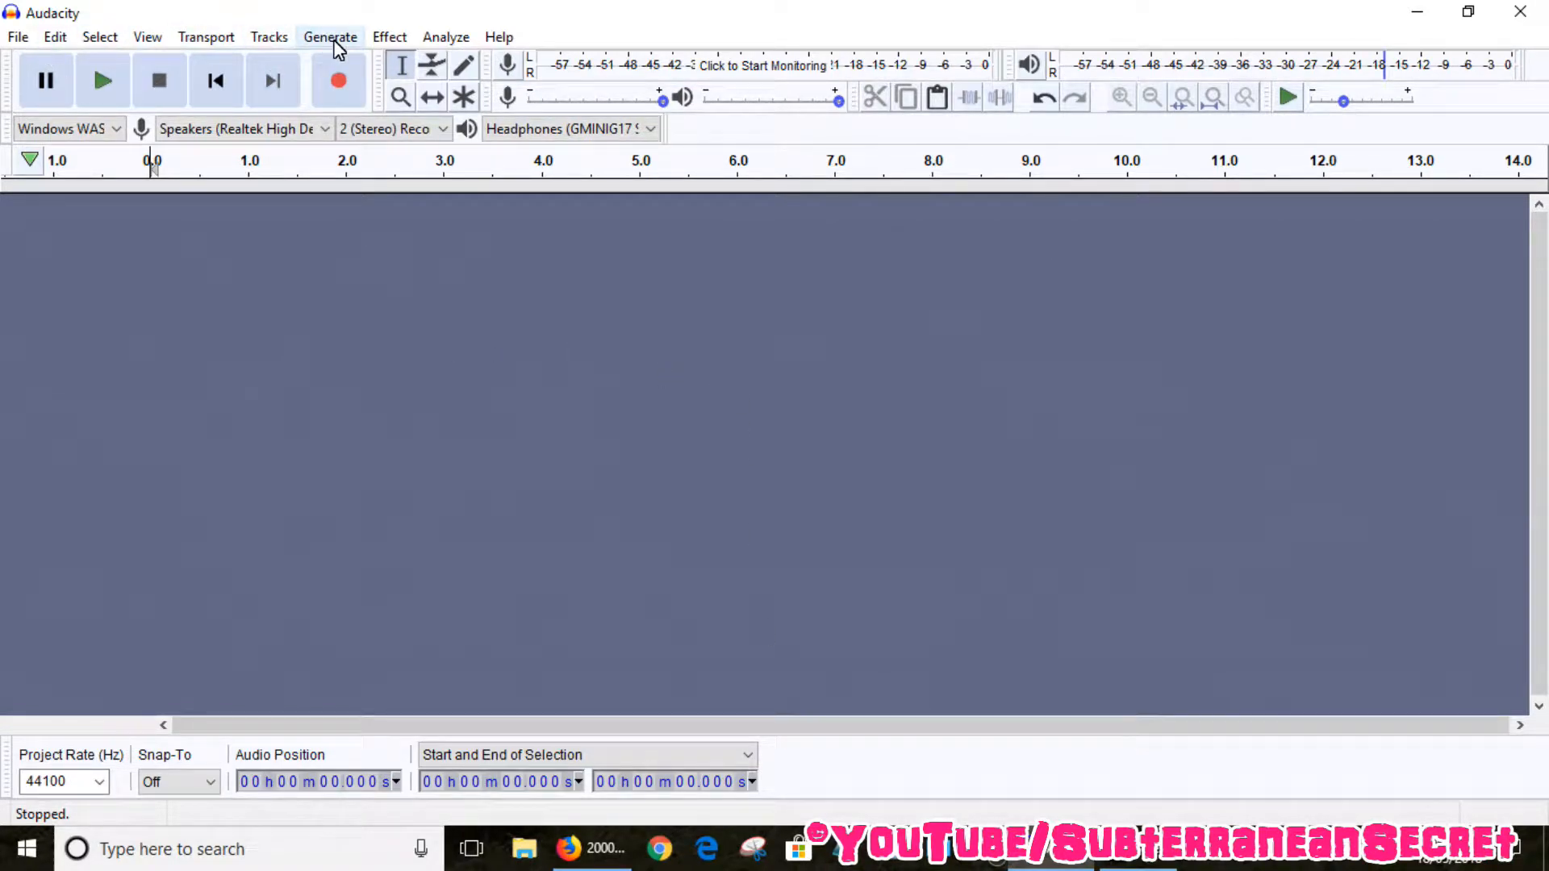
- Bring up the Tone generator showing a 10000 Hz sine at amplitude 0.8 for 20 seconds
left_click(329, 37)
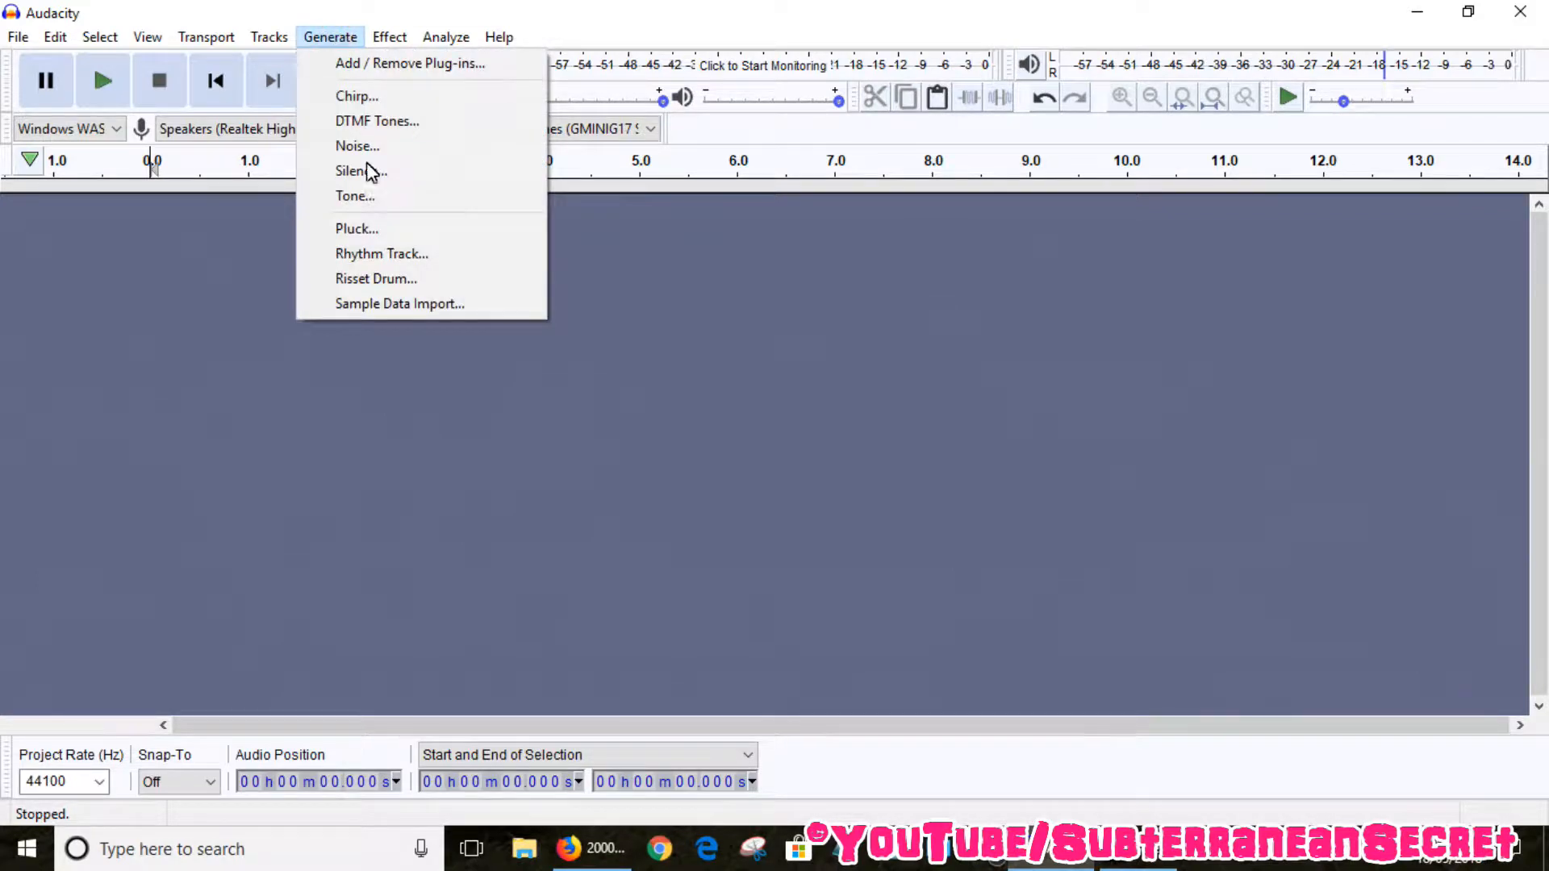
left_click(355, 195)
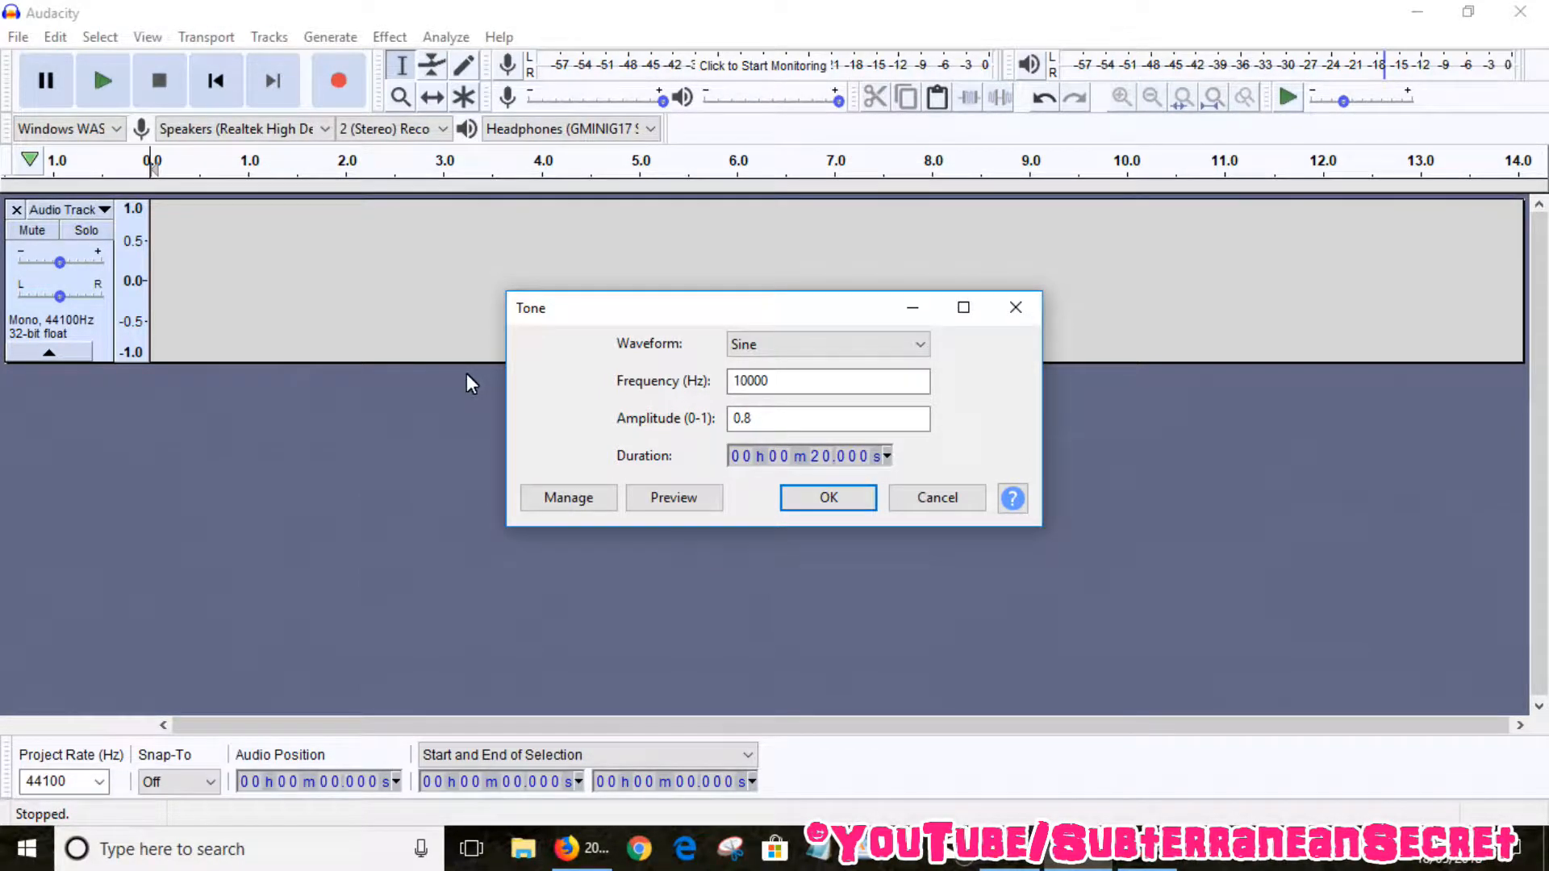
left_click(828, 381)
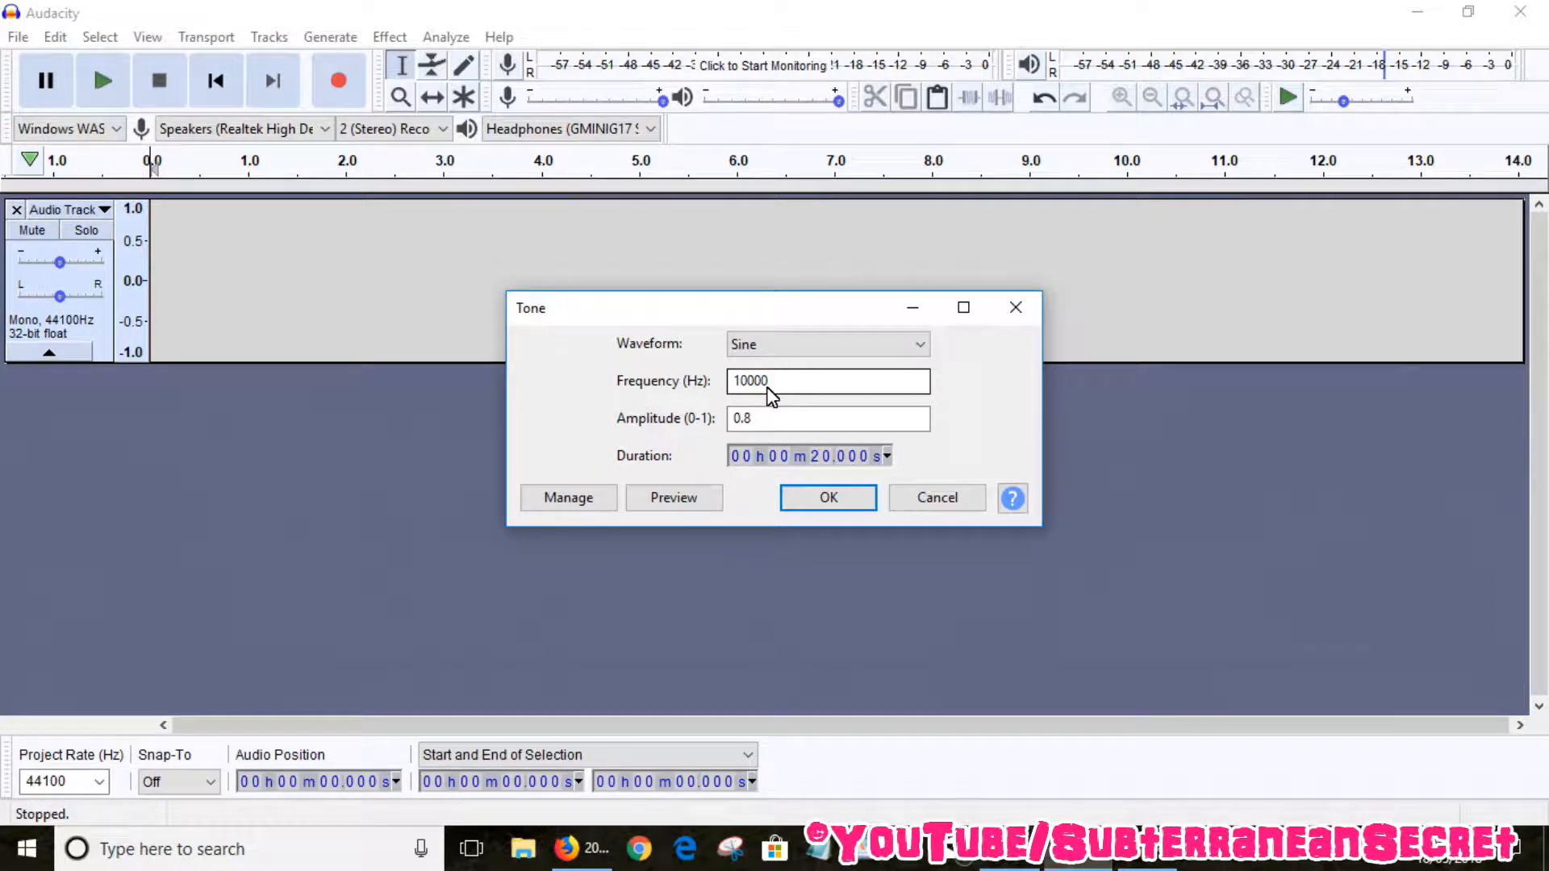
mouse_move(598, 466)
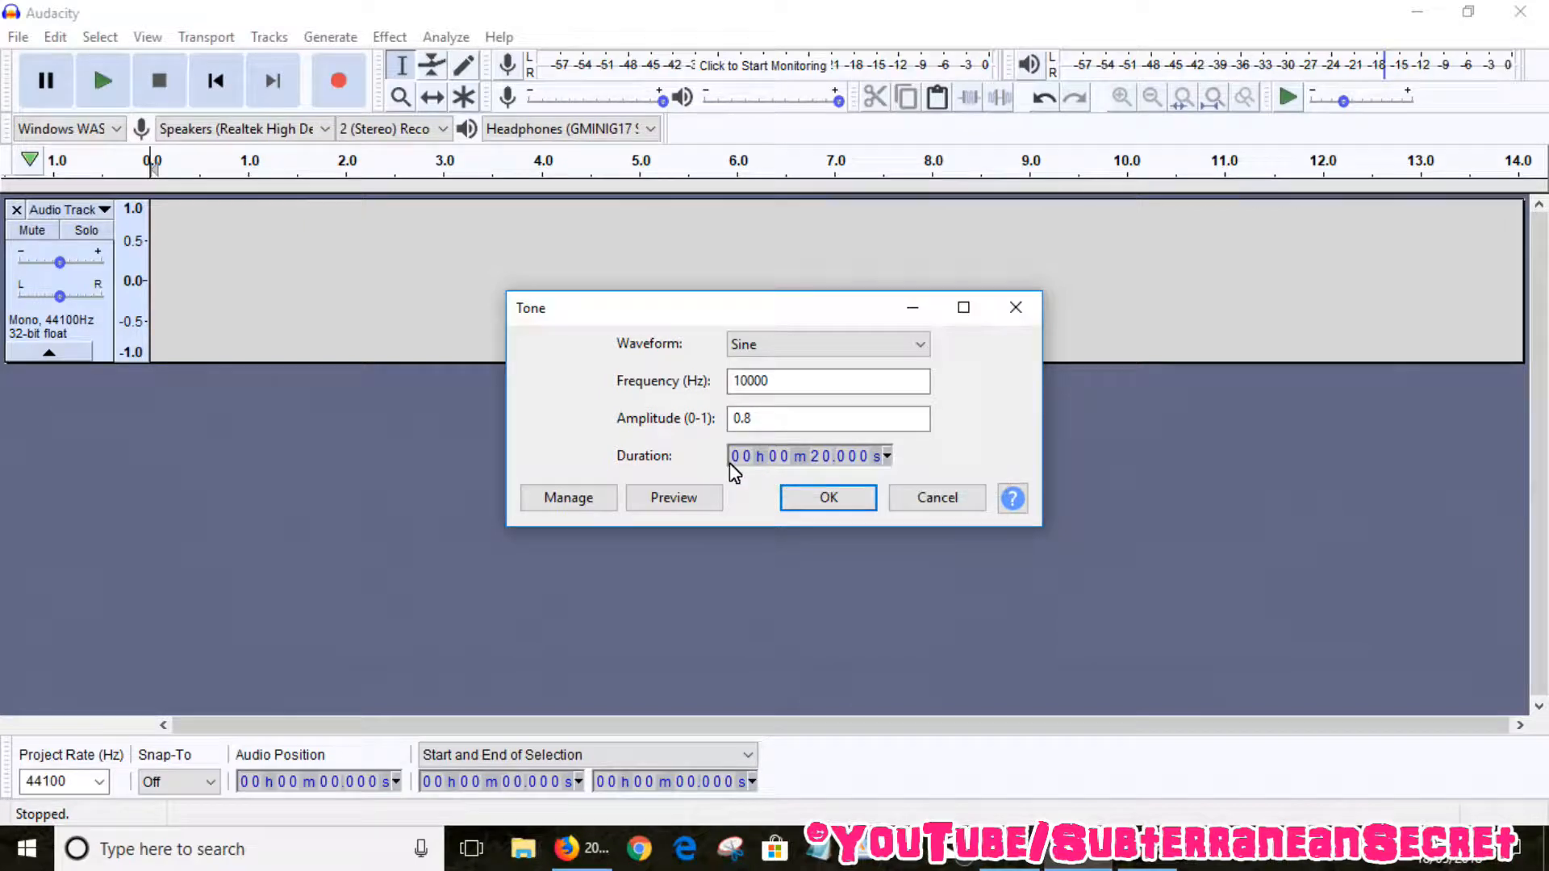
mouse_move(785, 473)
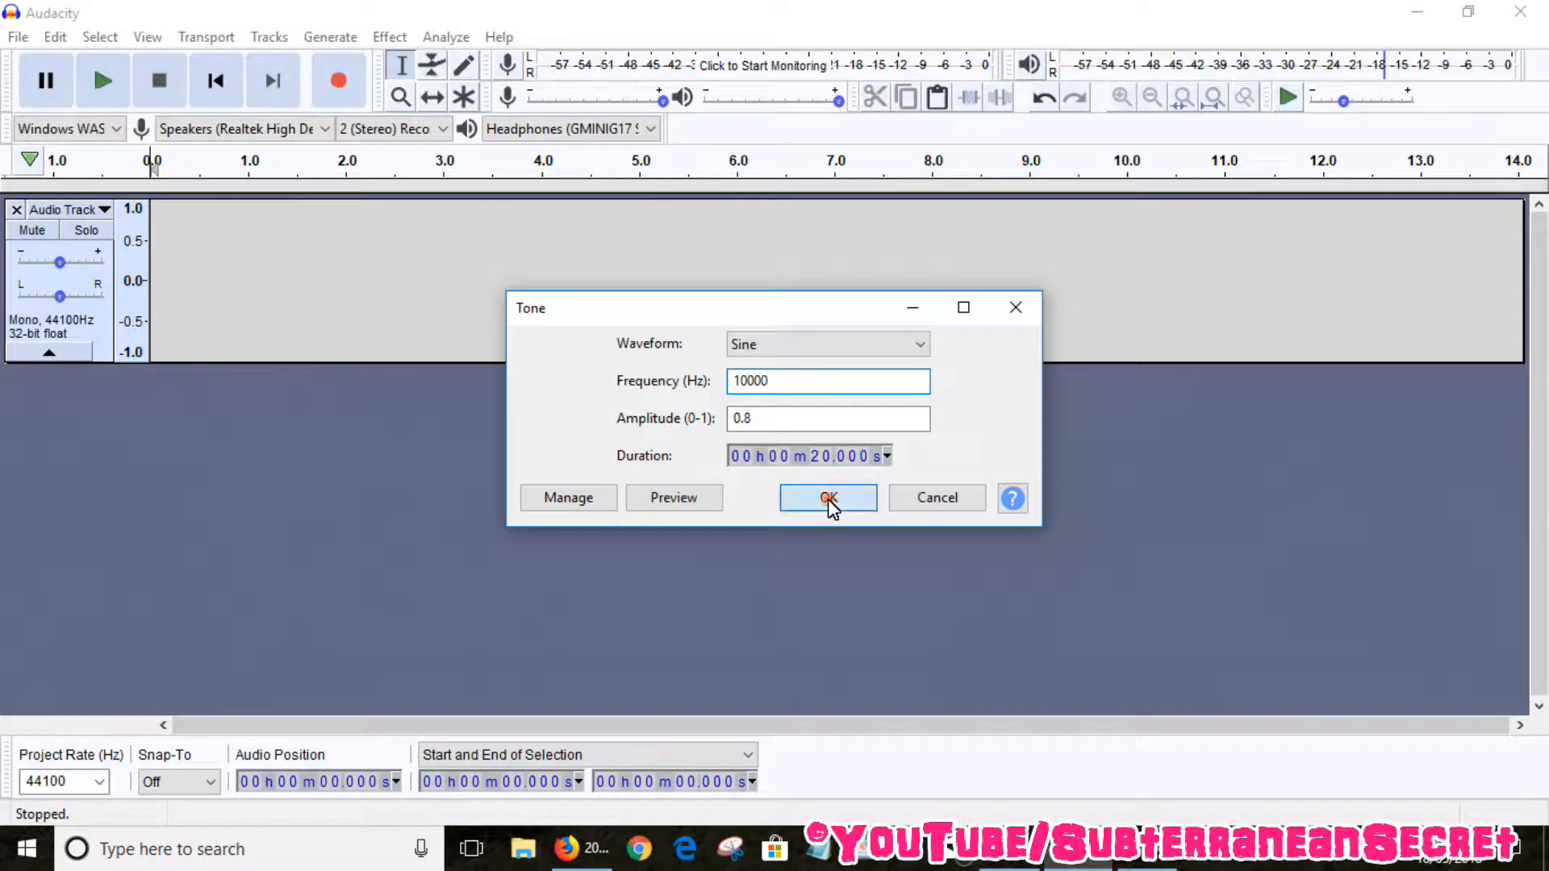
- Generate the 20-second 10000 Hz sine tone, play it back partway and stop
left_click(827, 497)
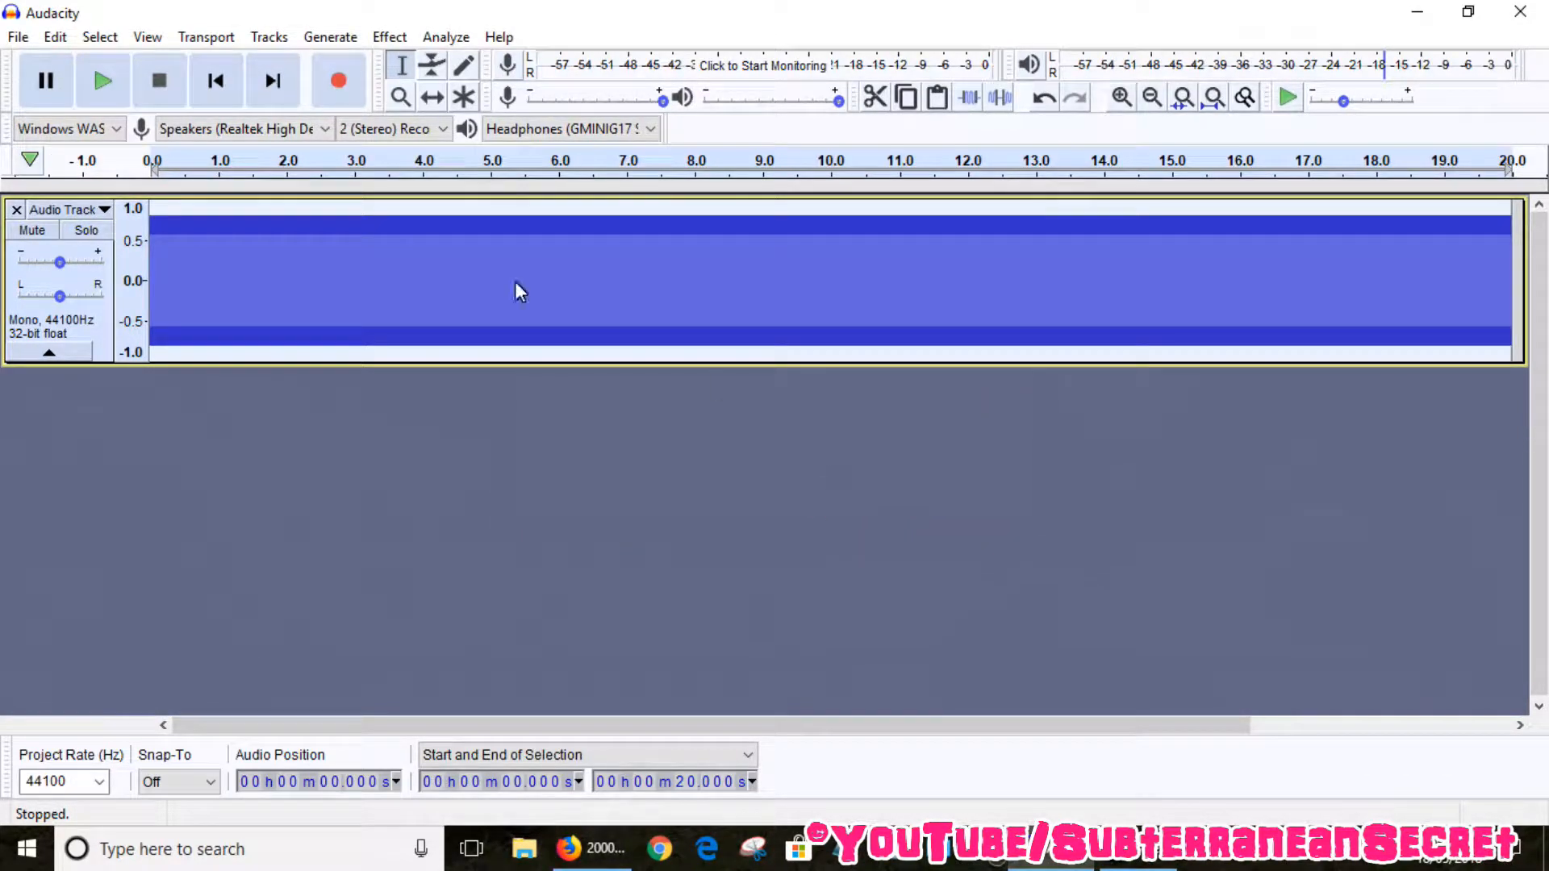
mouse_move(1186, 237)
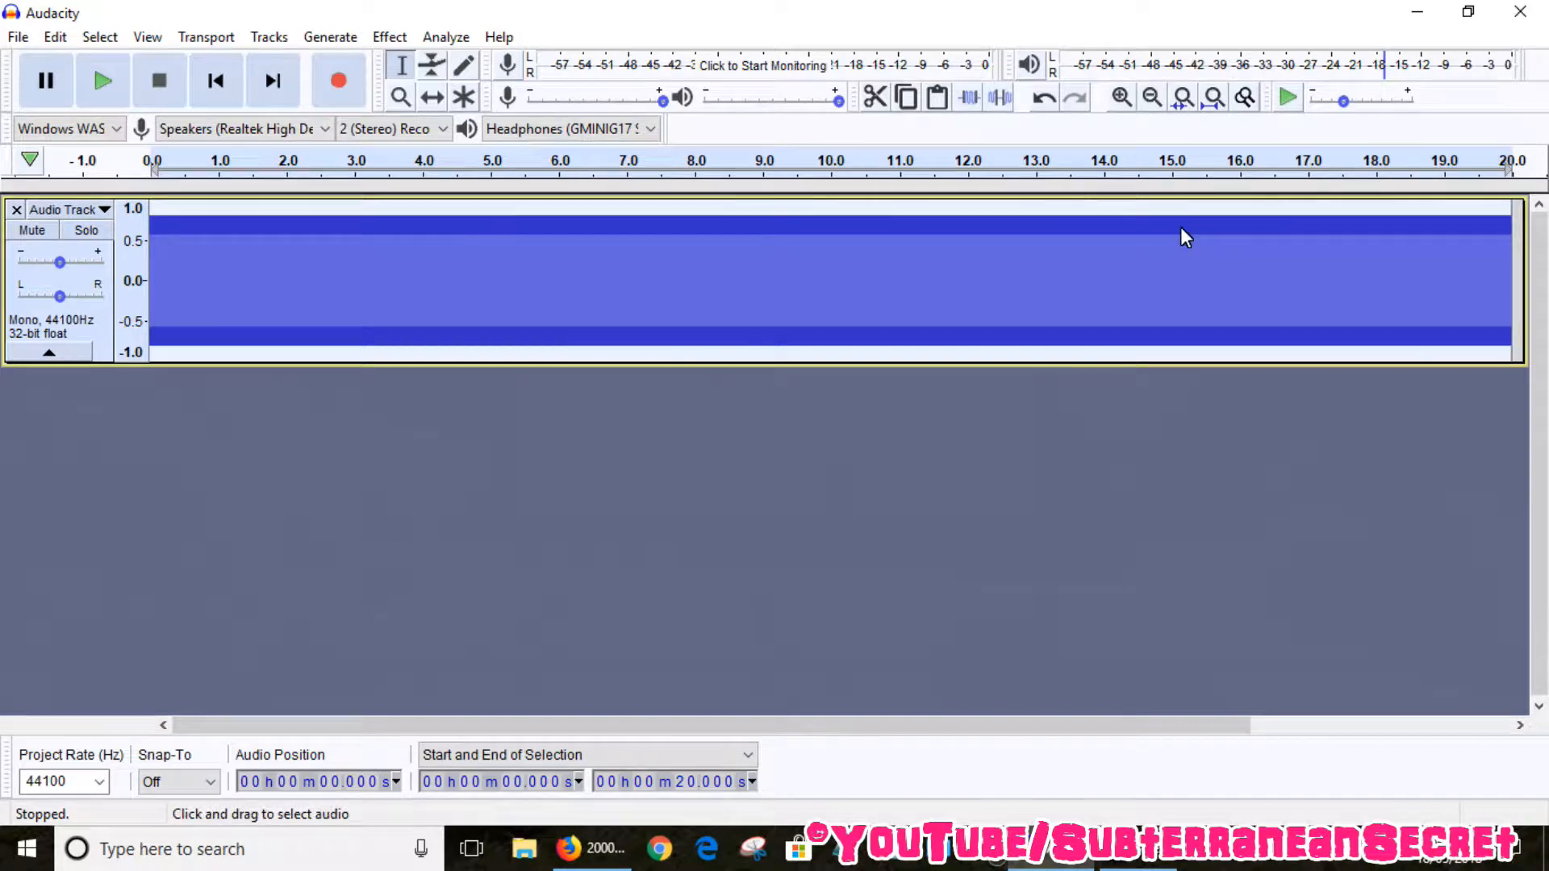
mouse_move(103, 80)
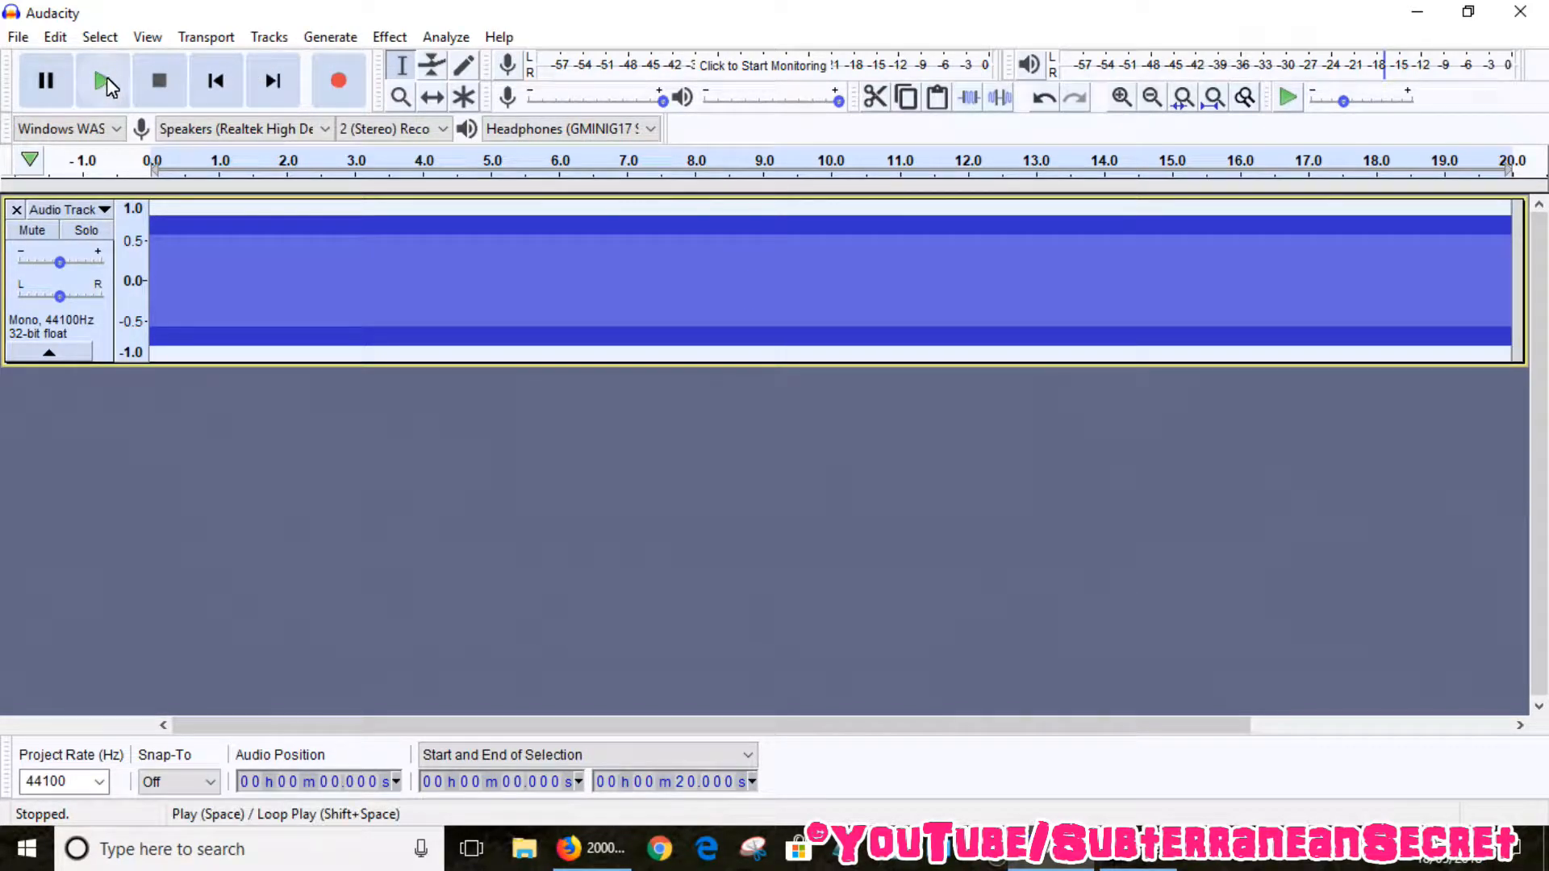
left_click(104, 81)
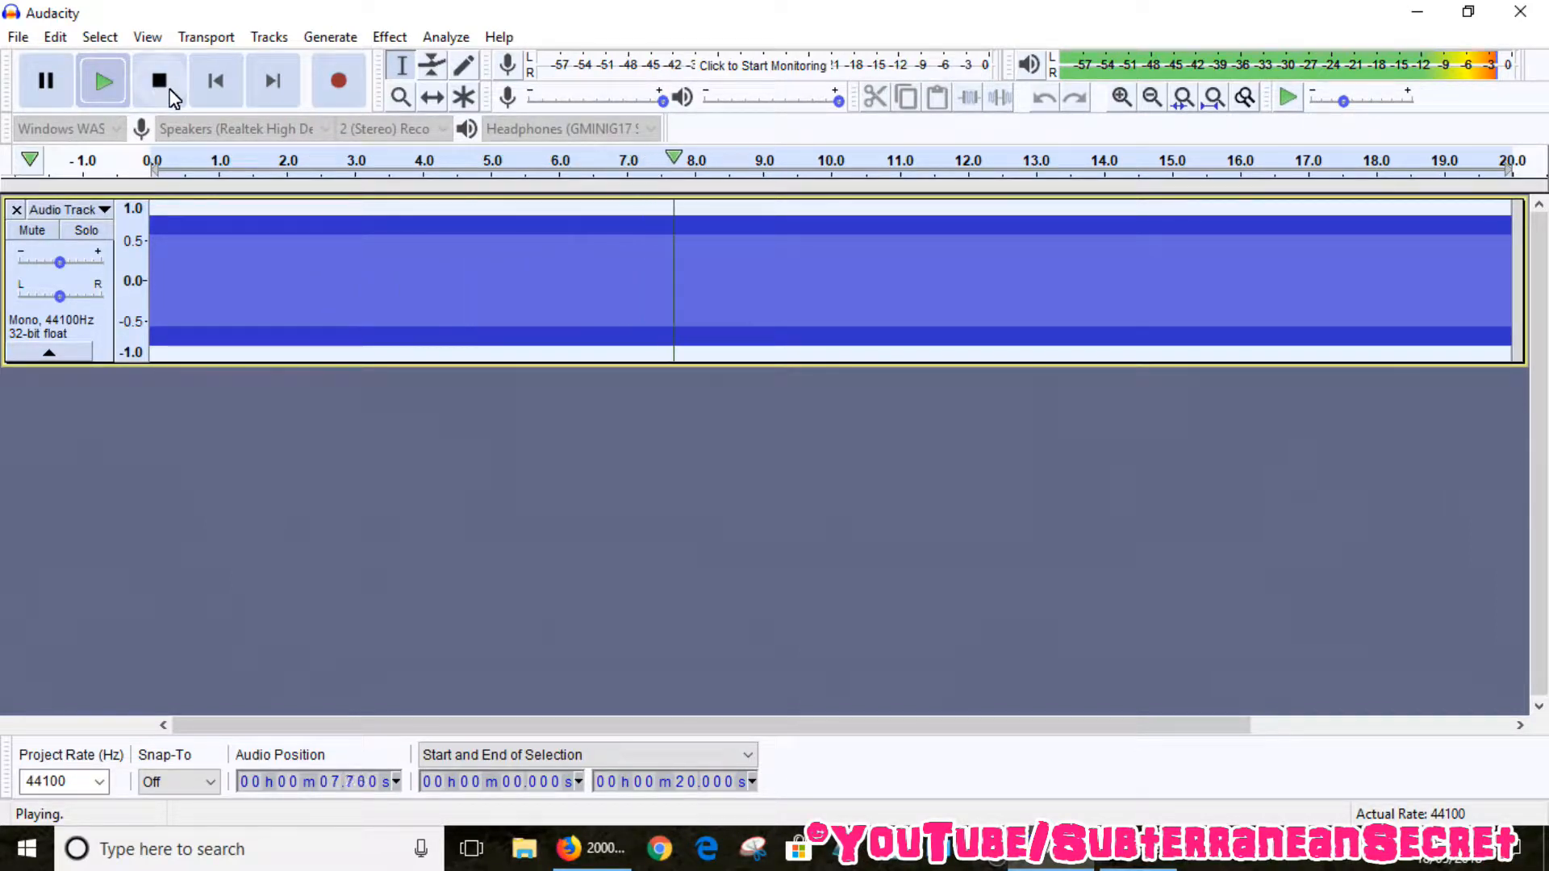
left_click(158, 80)
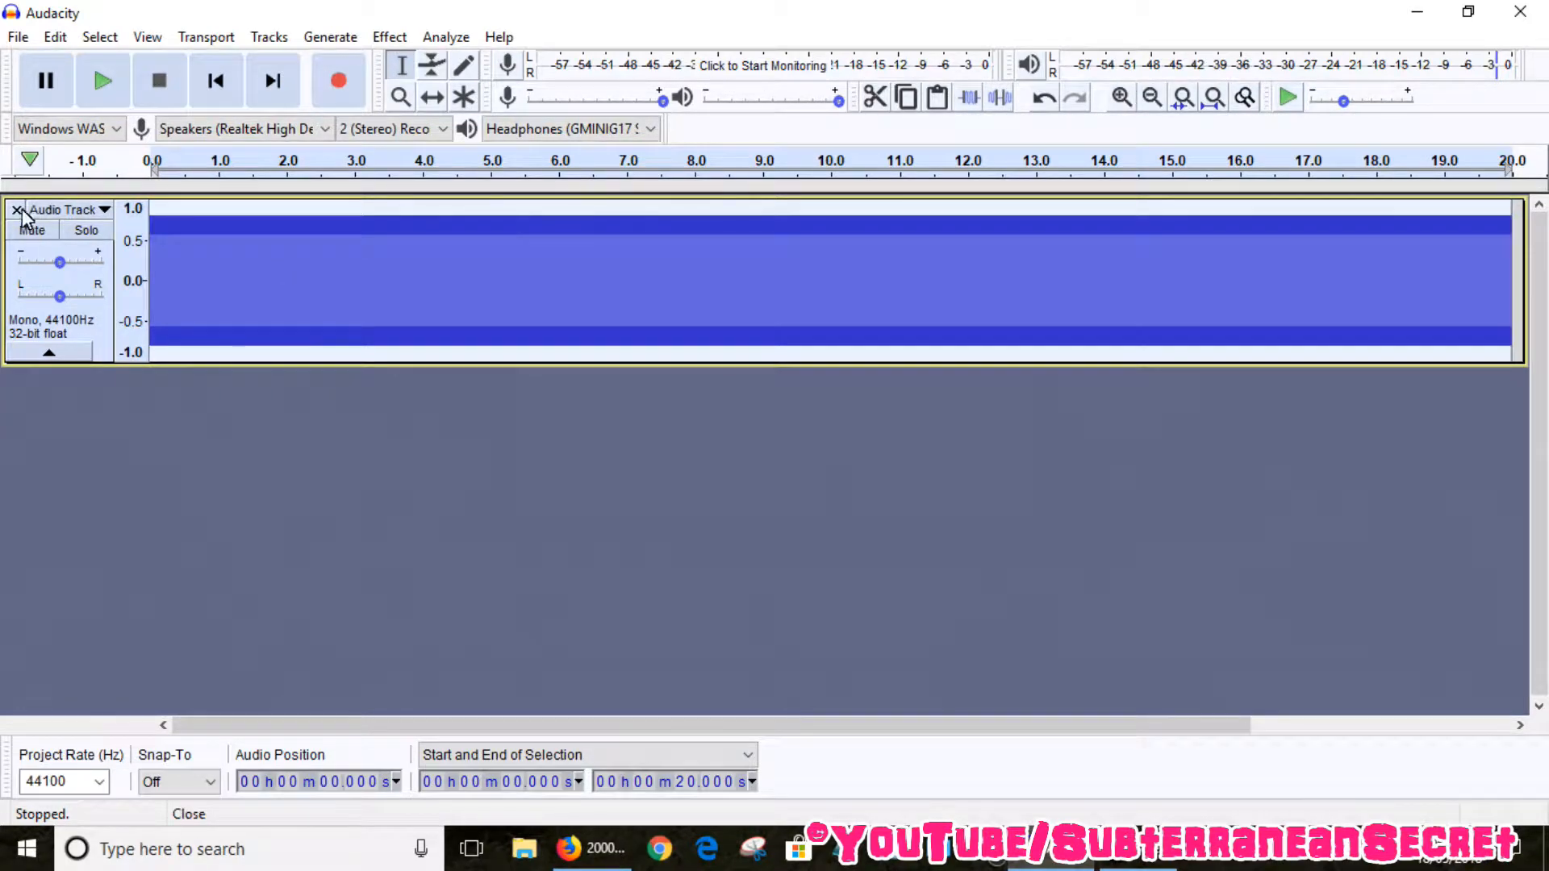
- Remove the tone track and bring up Chirp settings for a 12-second 3000–10000 Hz logarithmic sine sweep
left_click(18, 210)
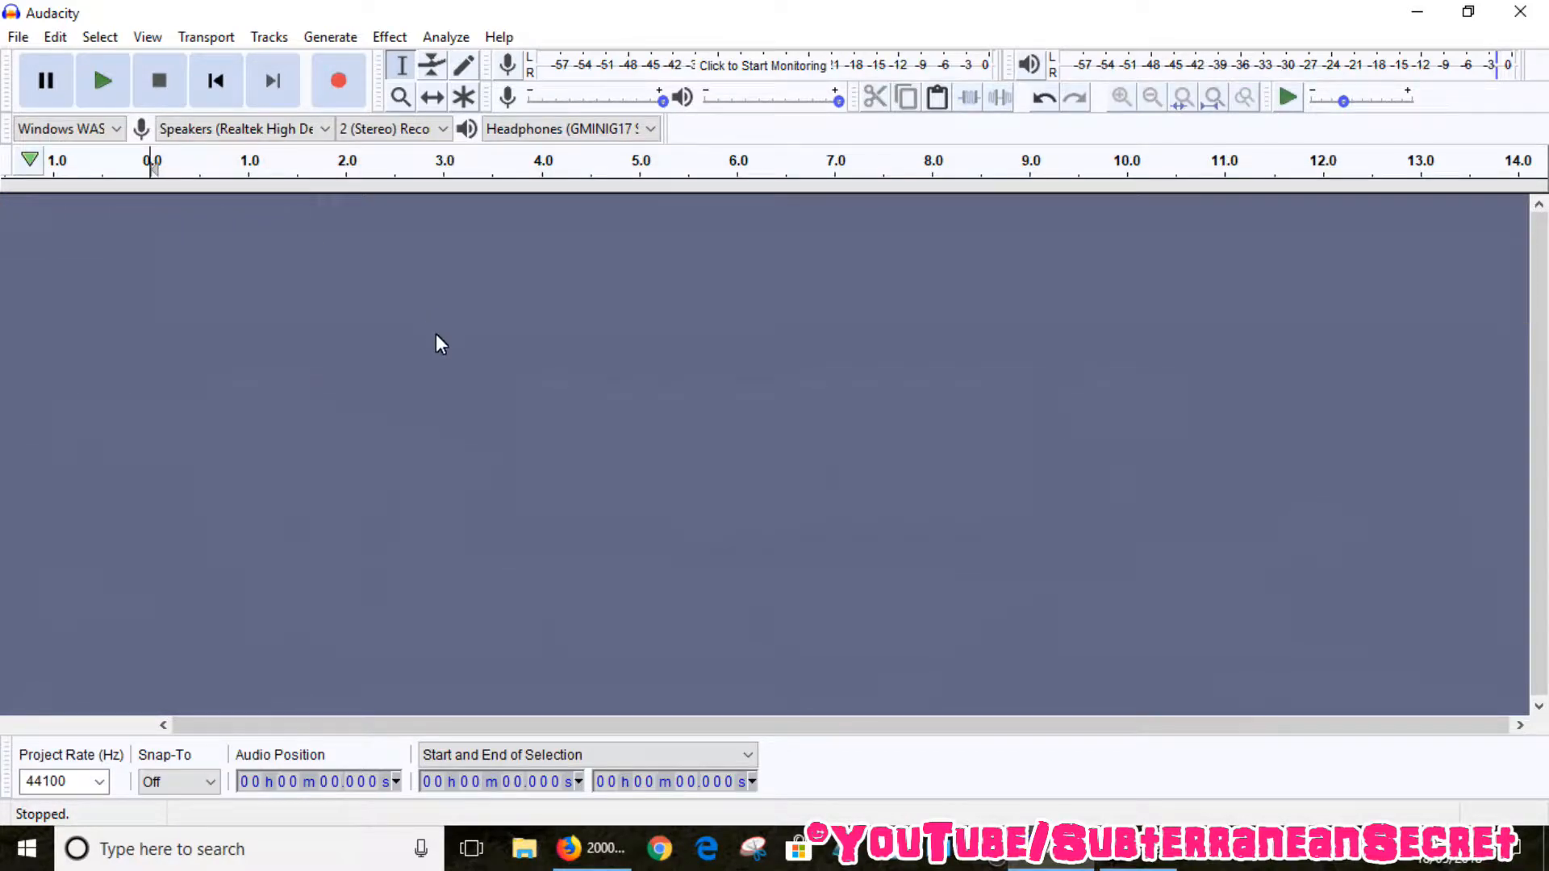
left_click(329, 37)
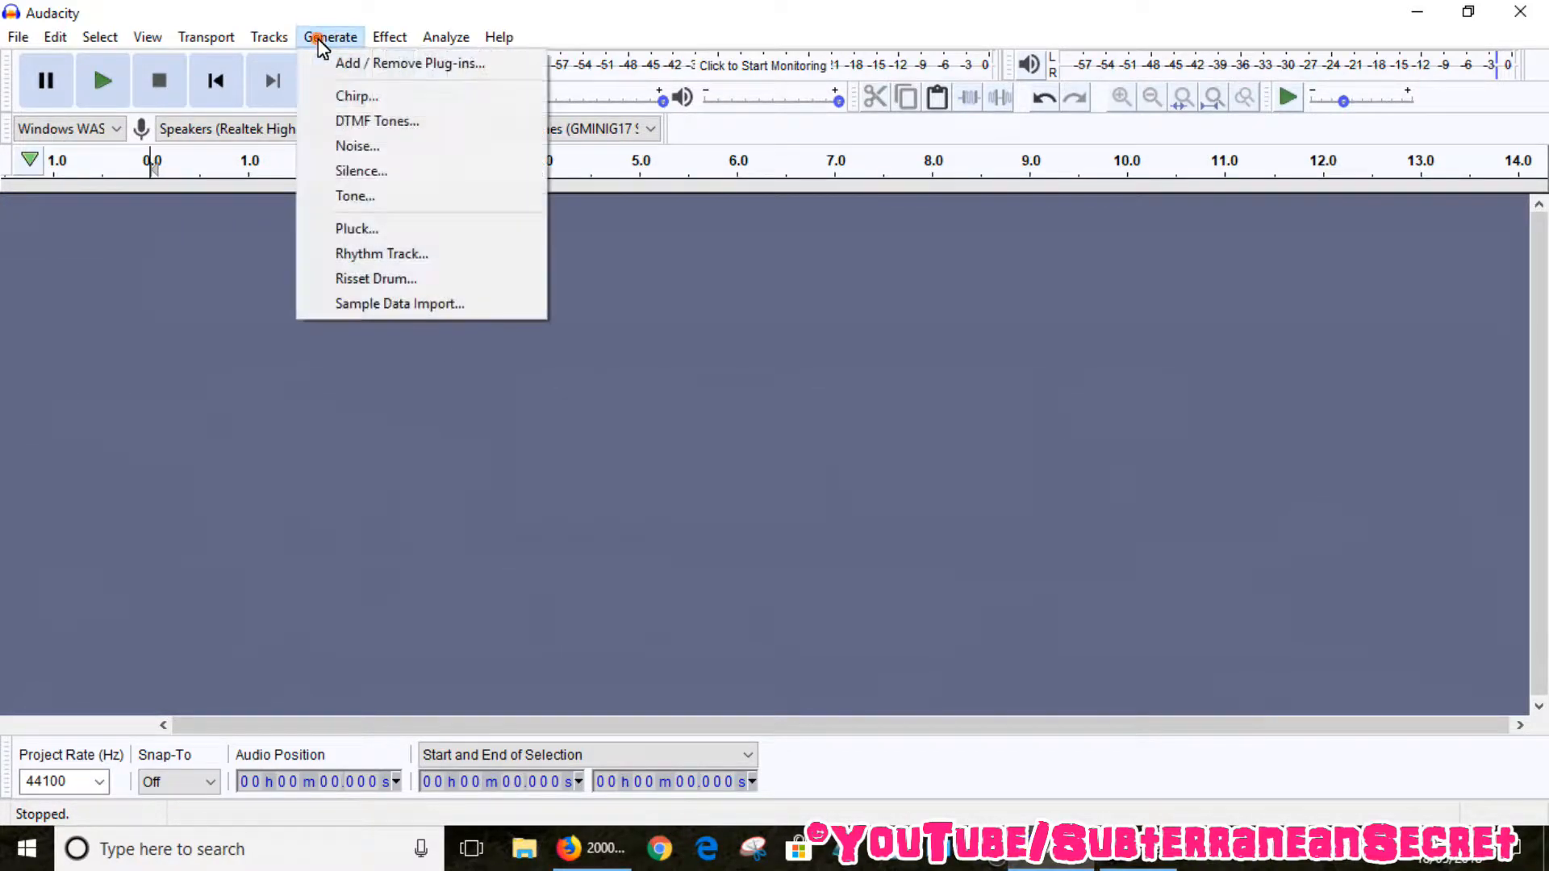
left_click(356, 95)
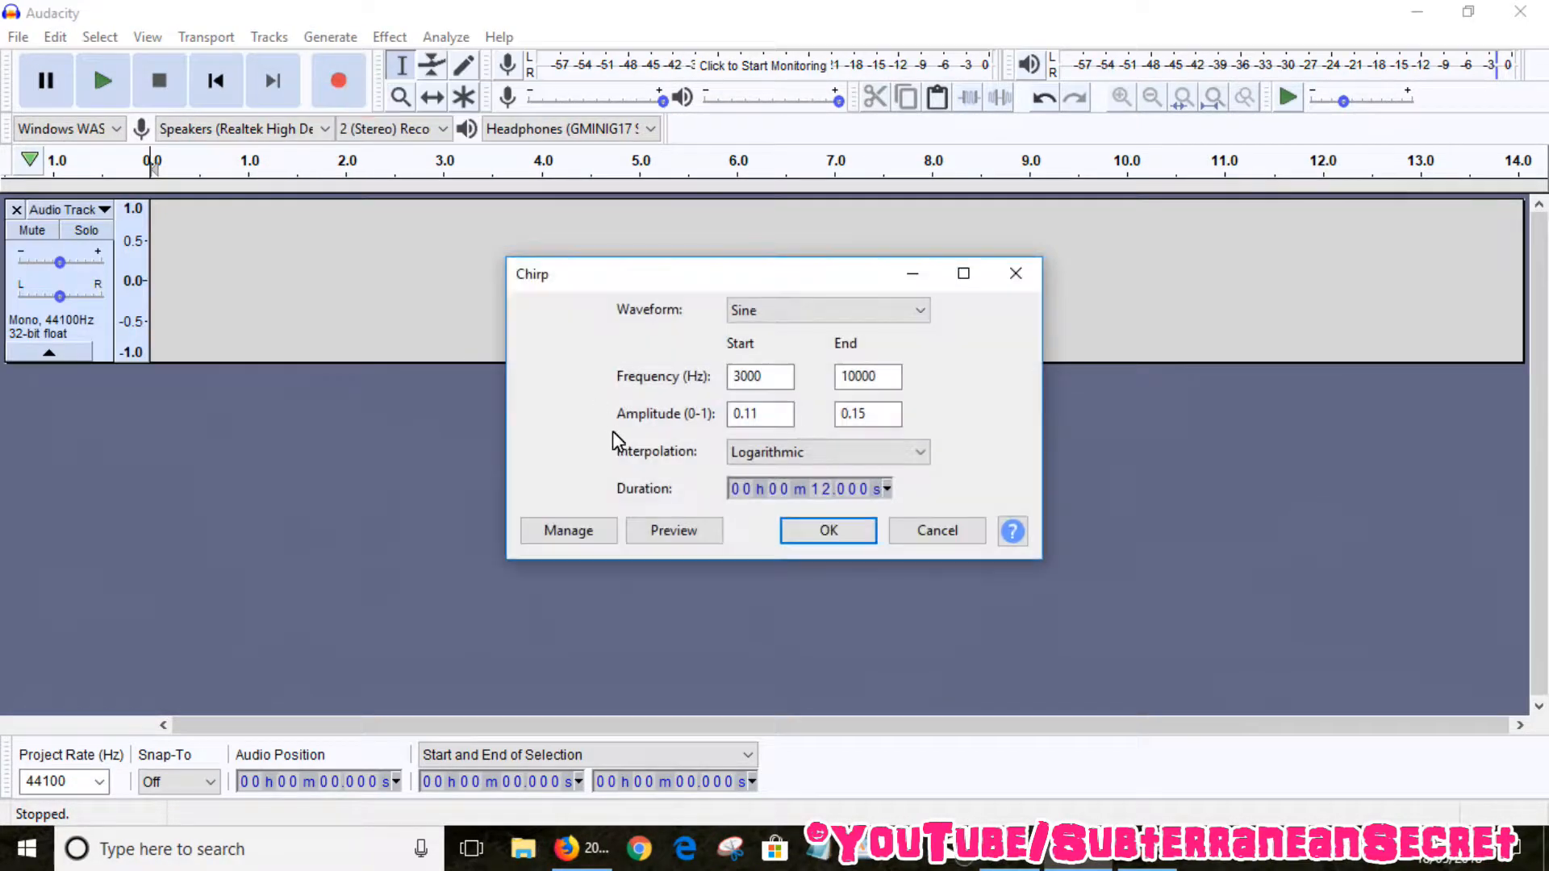
mouse_move(660, 410)
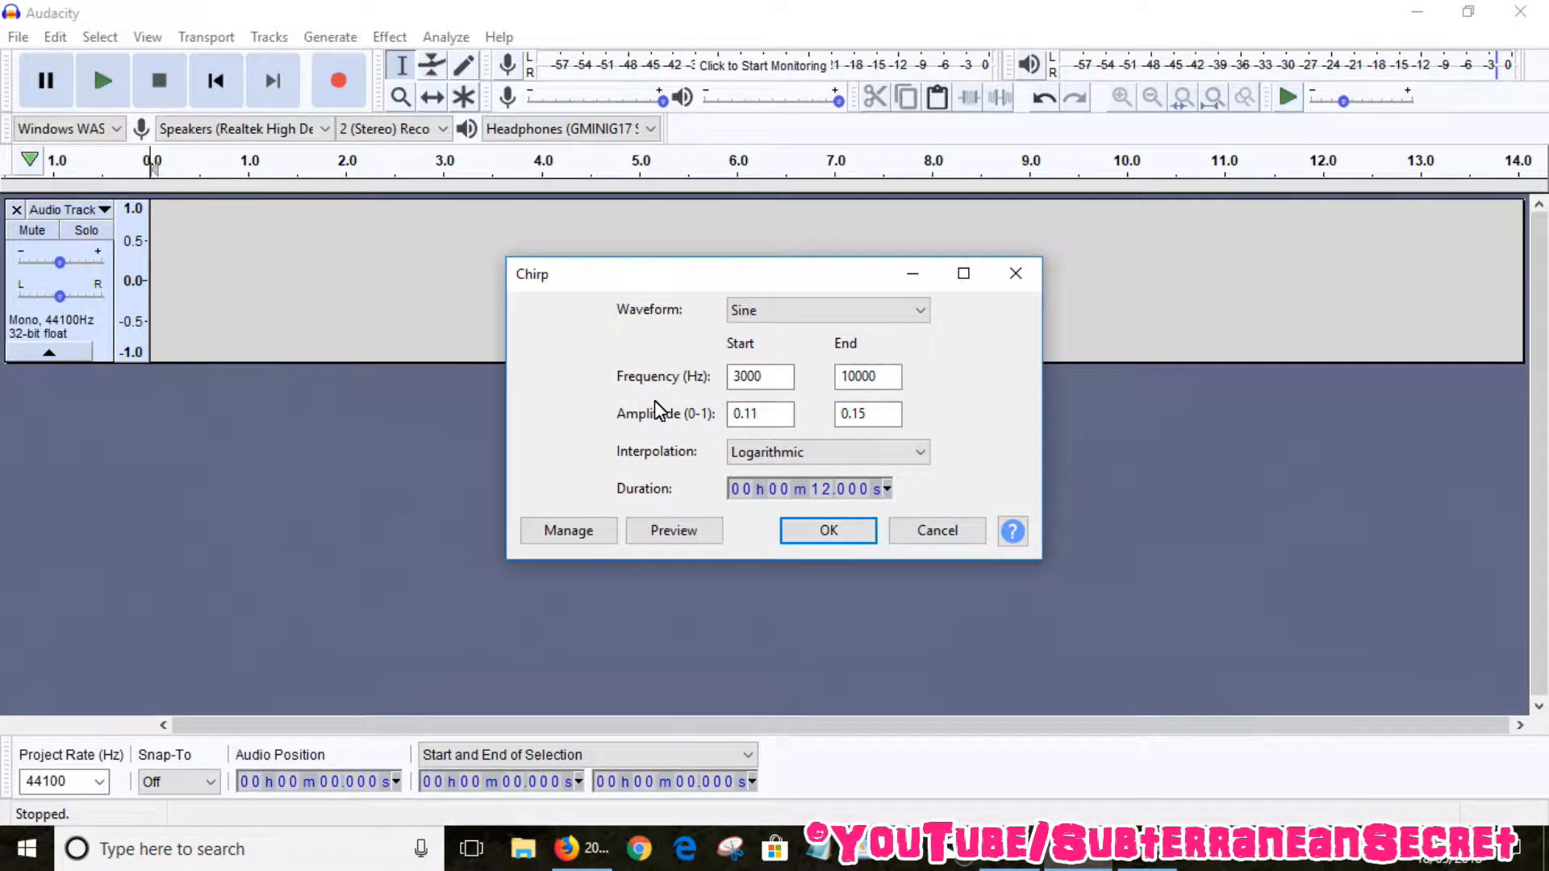
mouse_move(750, 396)
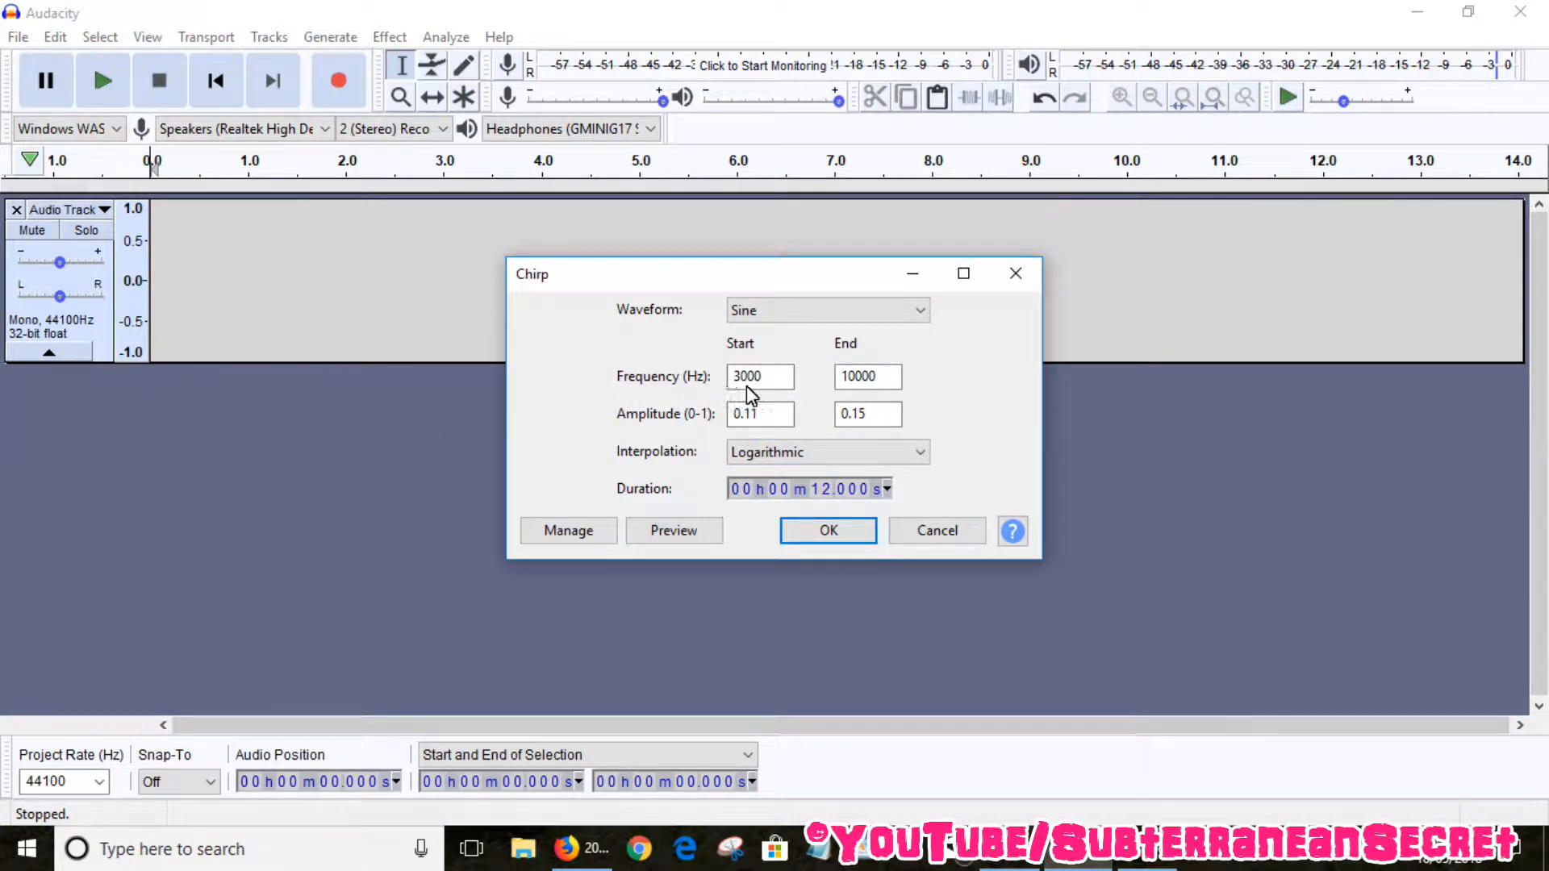
left_click(866, 376)
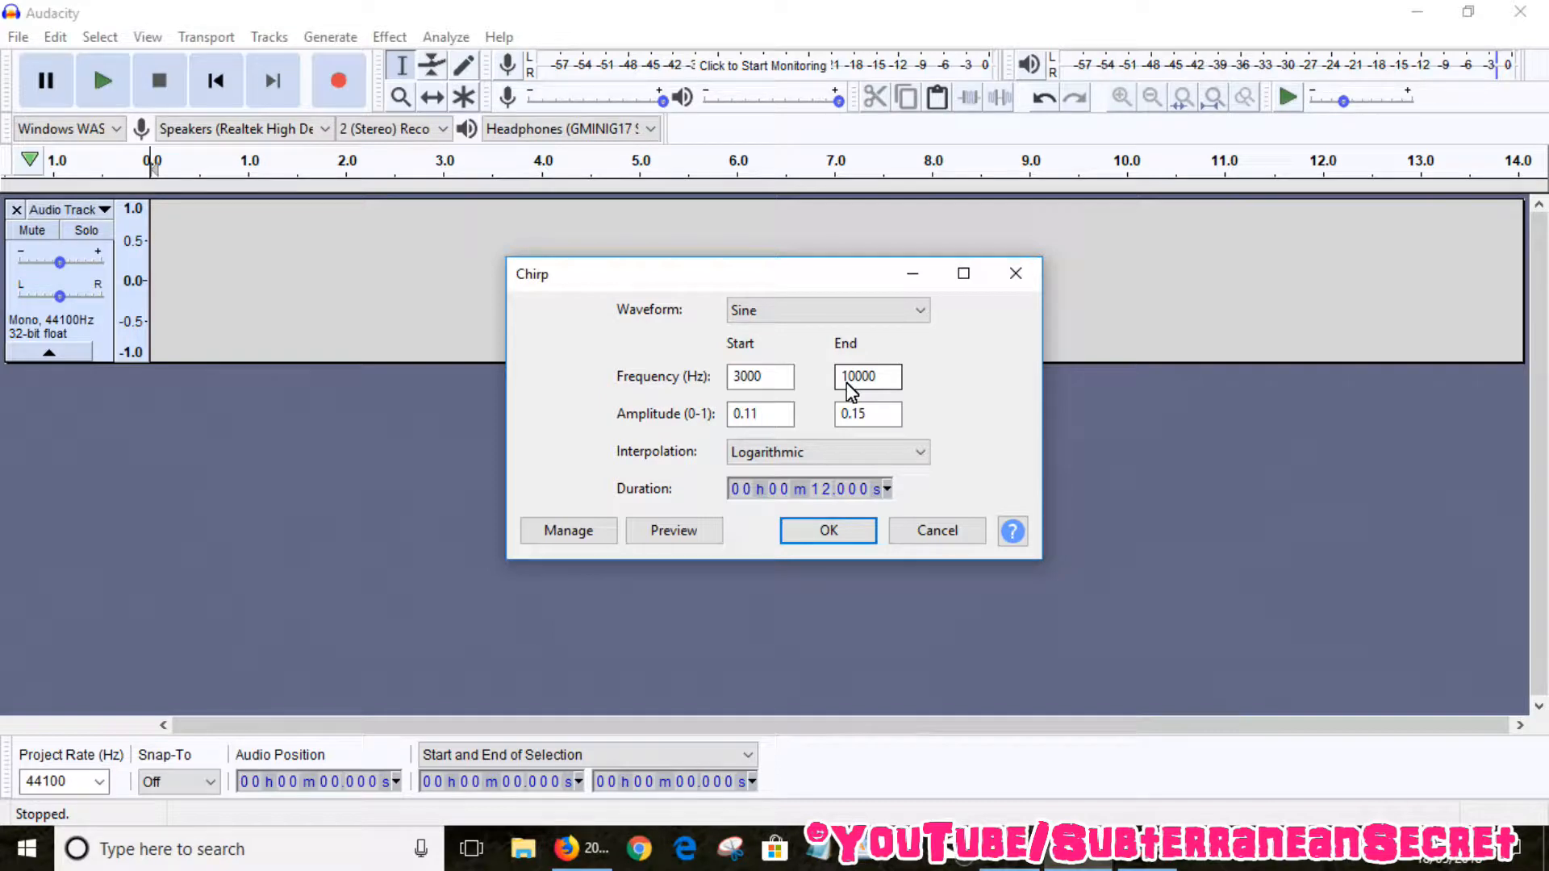
mouse_move(692, 395)
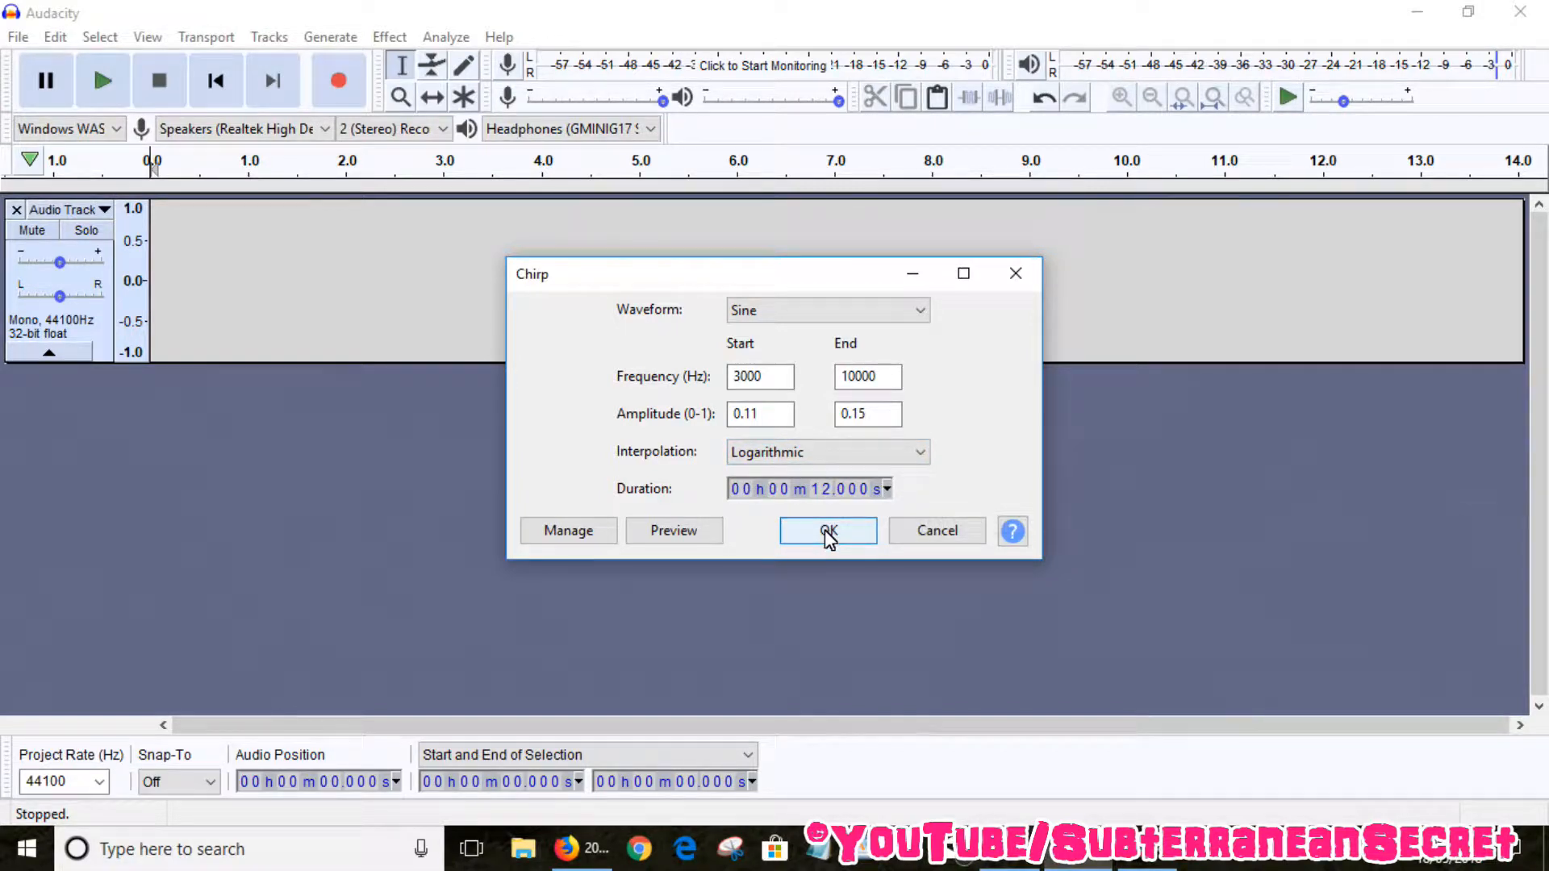
left_click(827, 531)
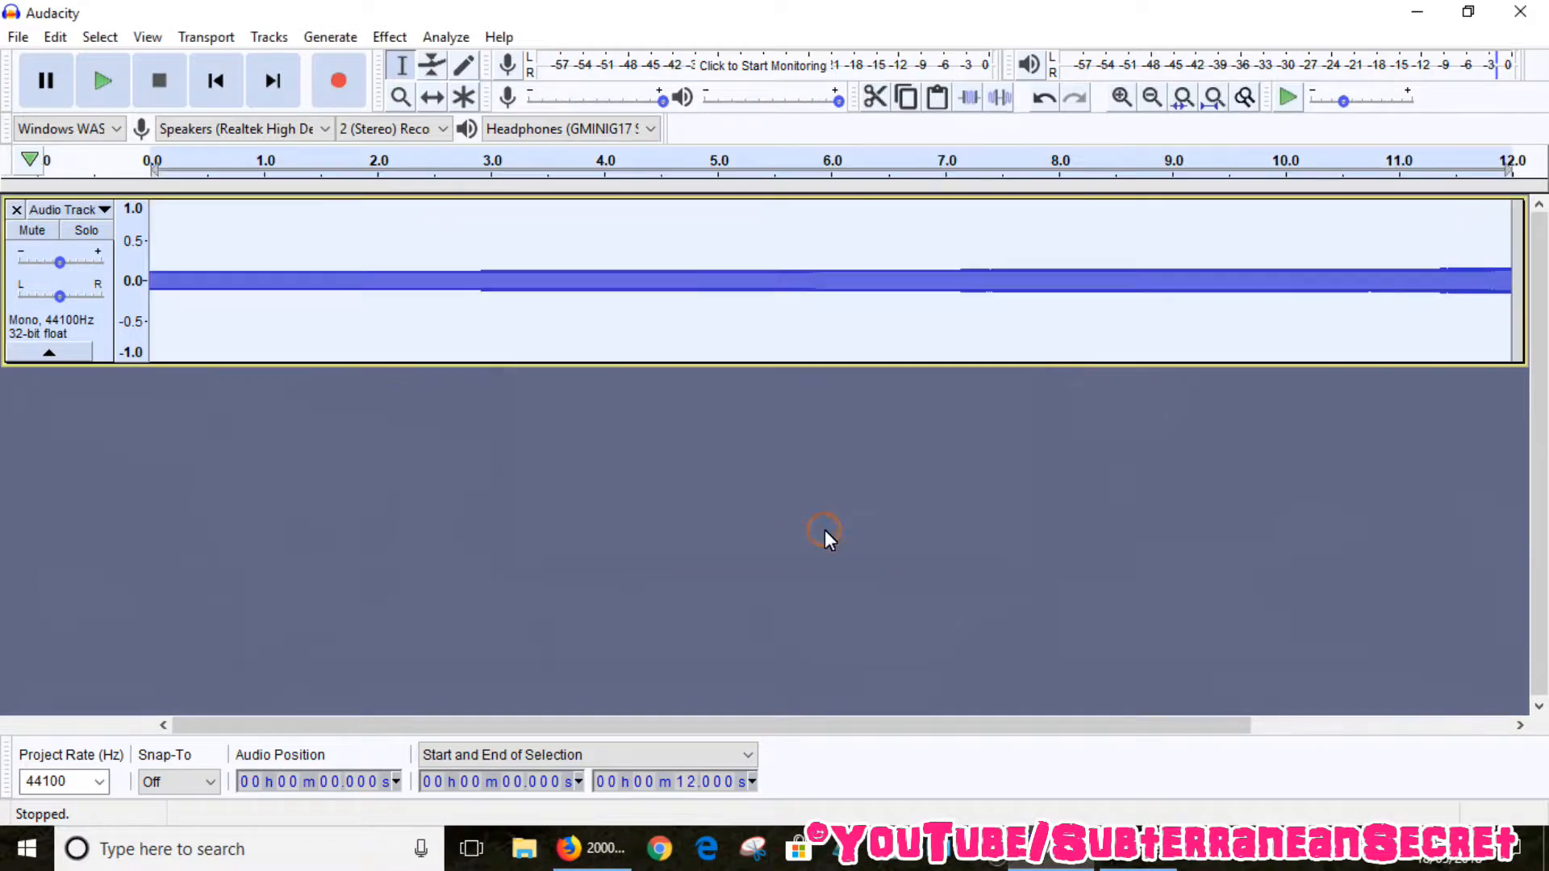
mouse_move(328, 297)
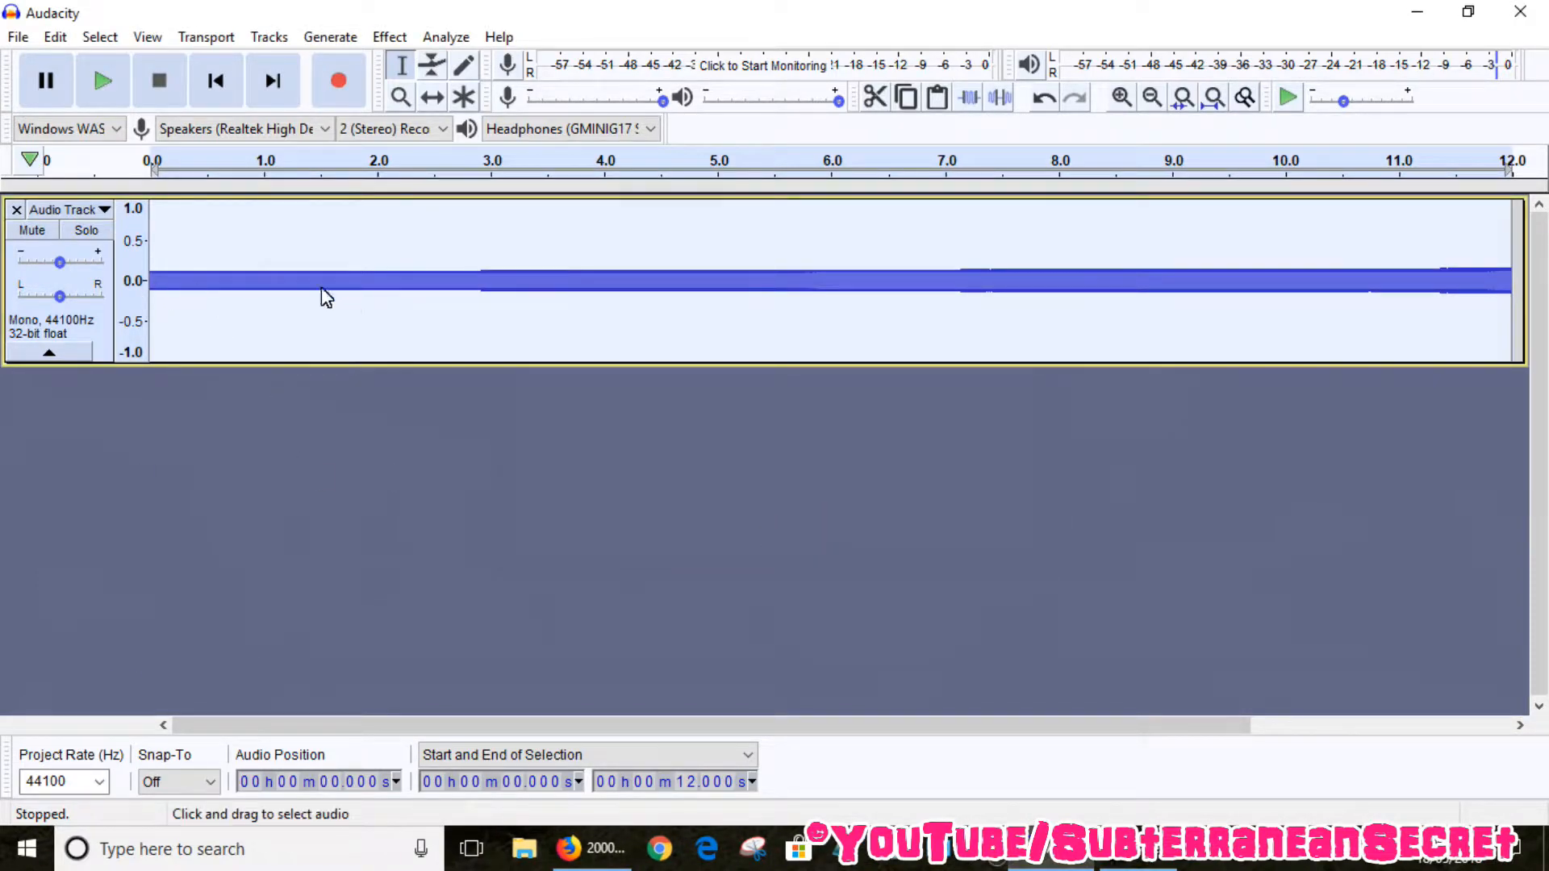
mouse_move(754, 272)
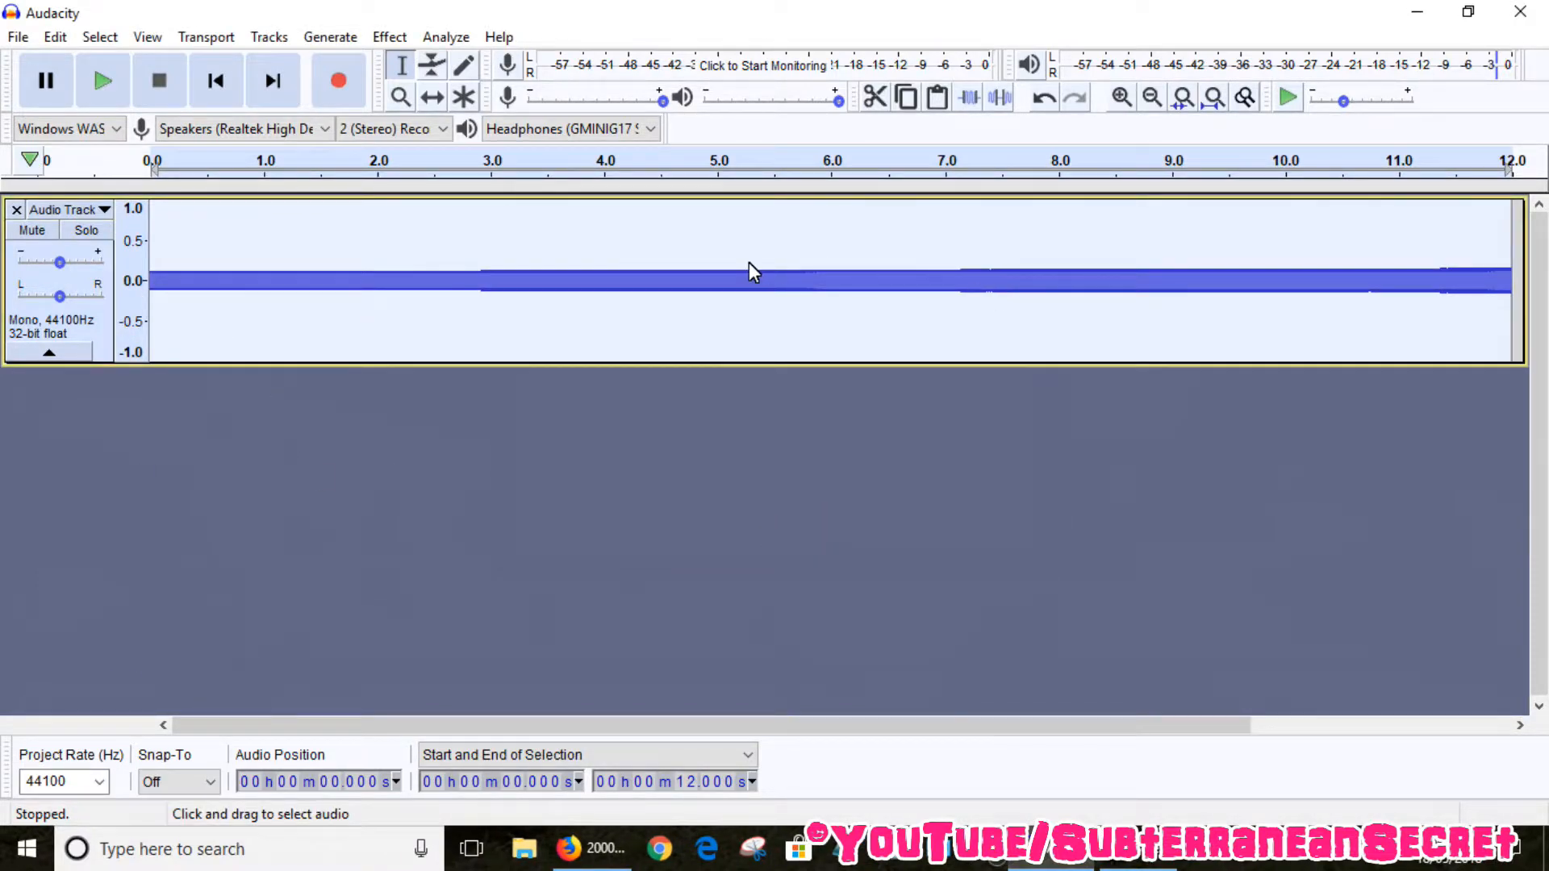
mouse_move(102, 81)
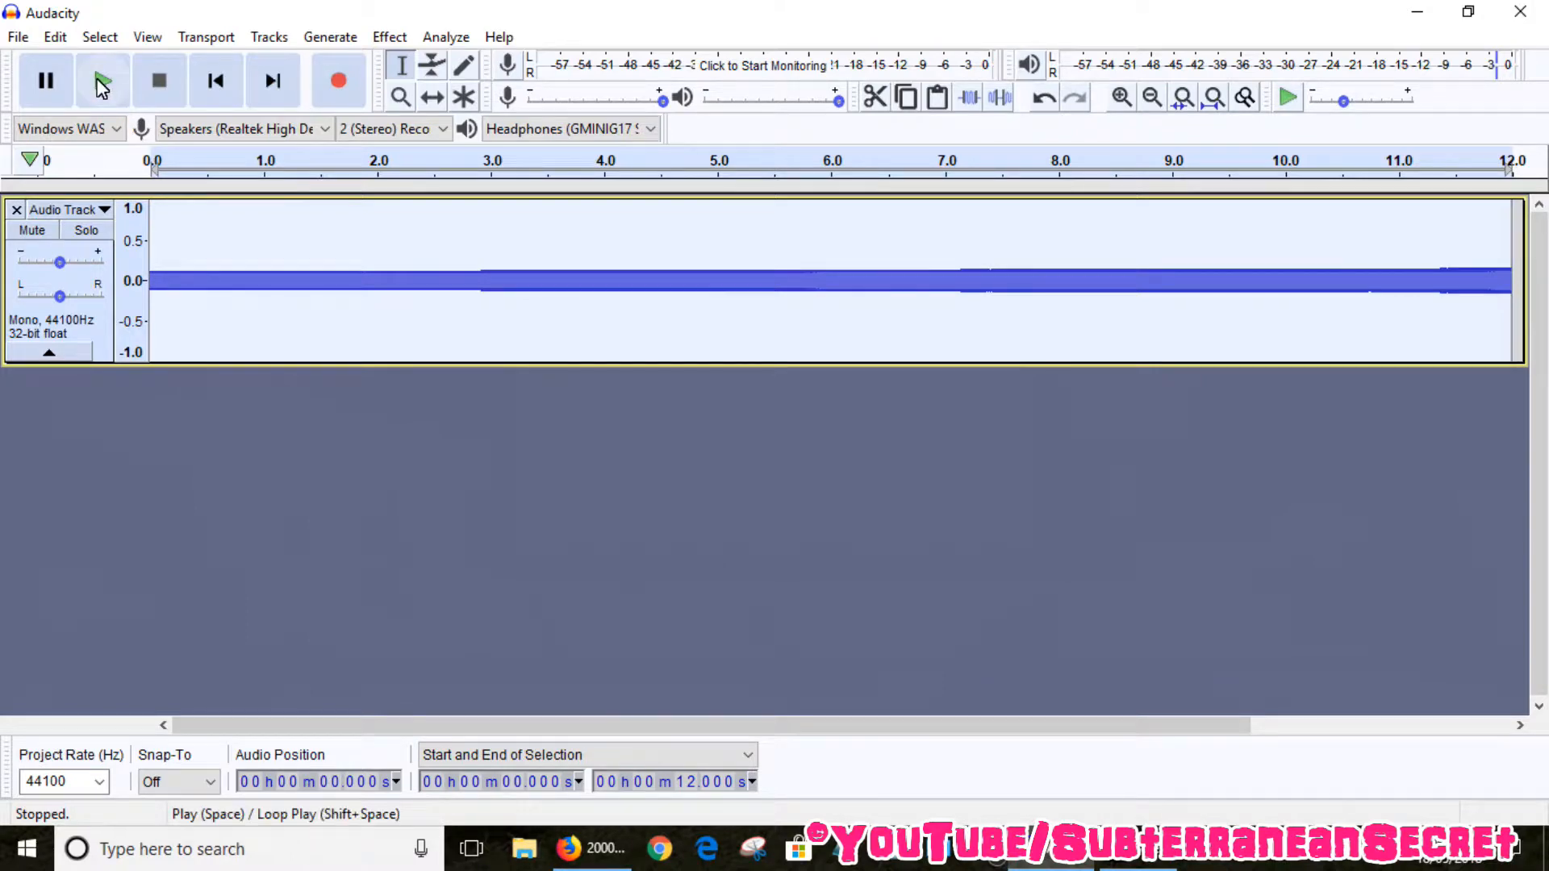
left_click(103, 81)
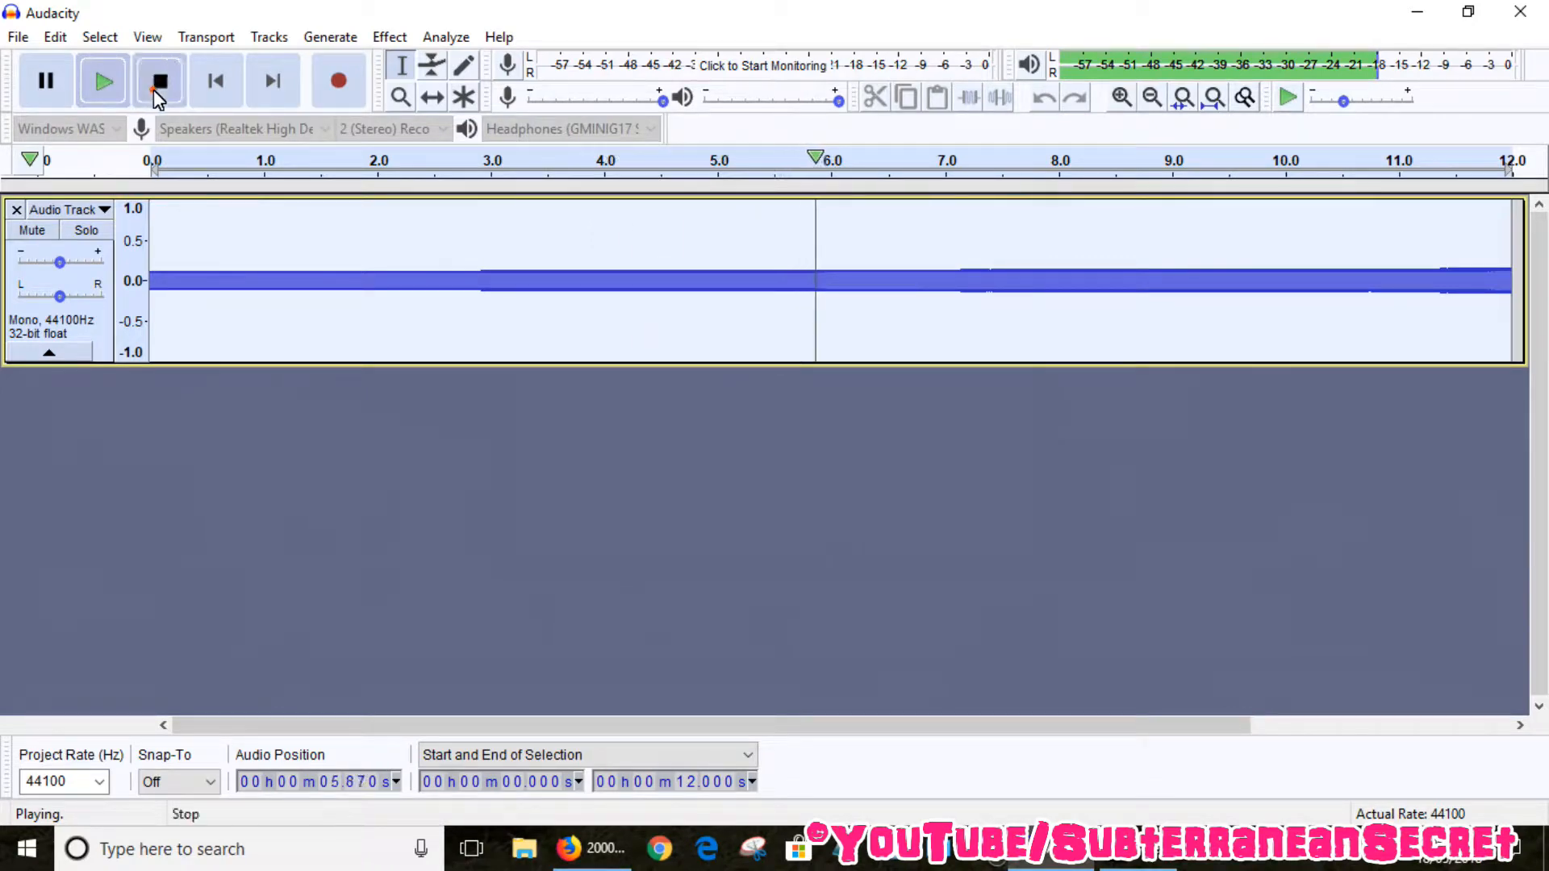
left_click(160, 81)
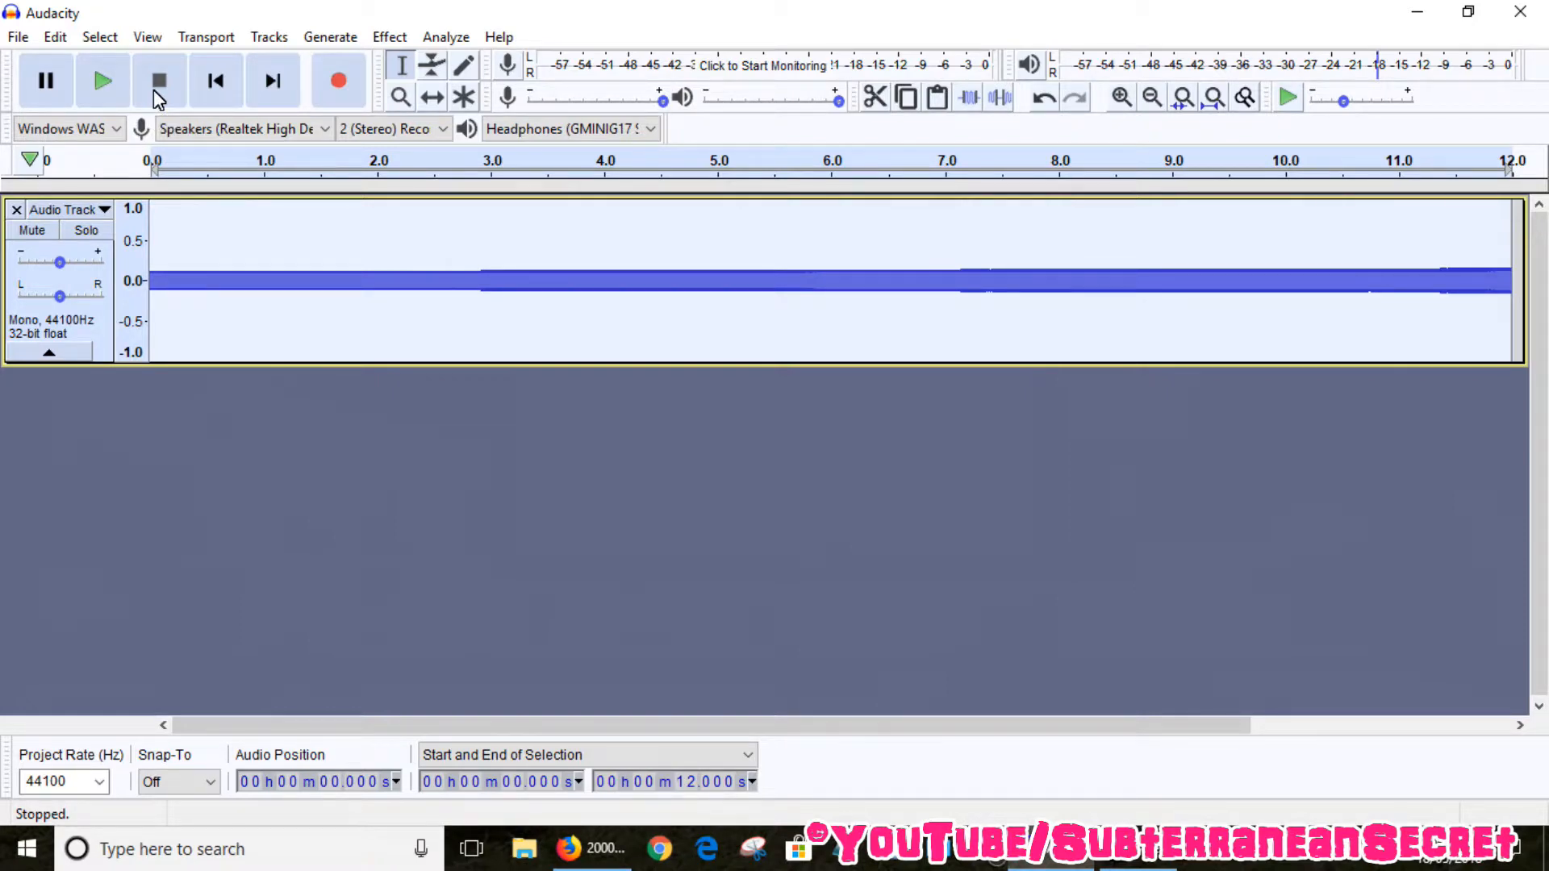
left_click(329, 37)
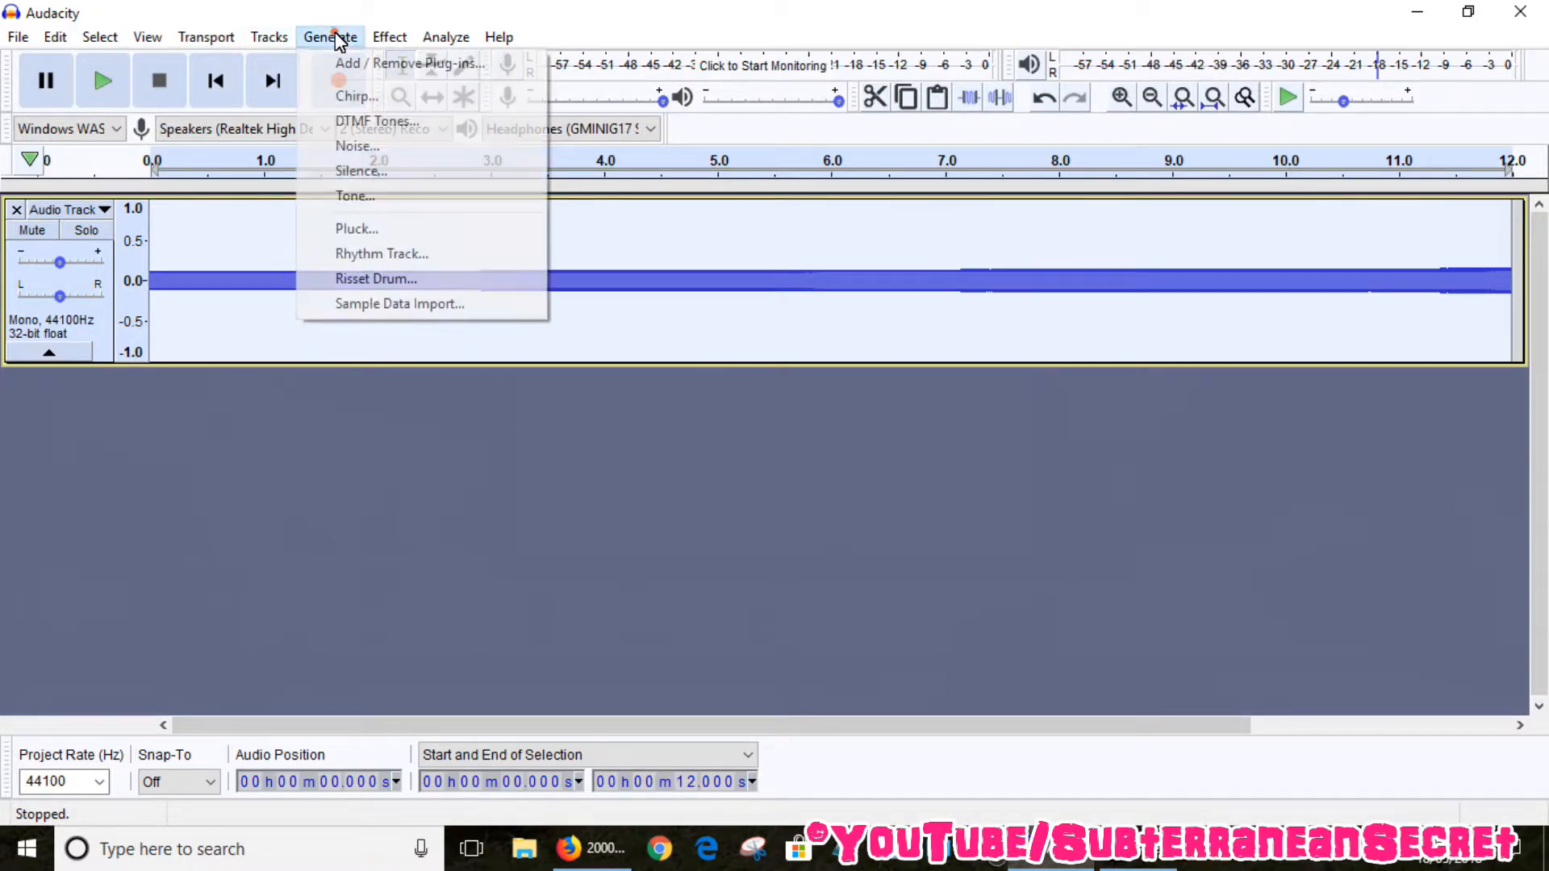
mouse_move(360, 86)
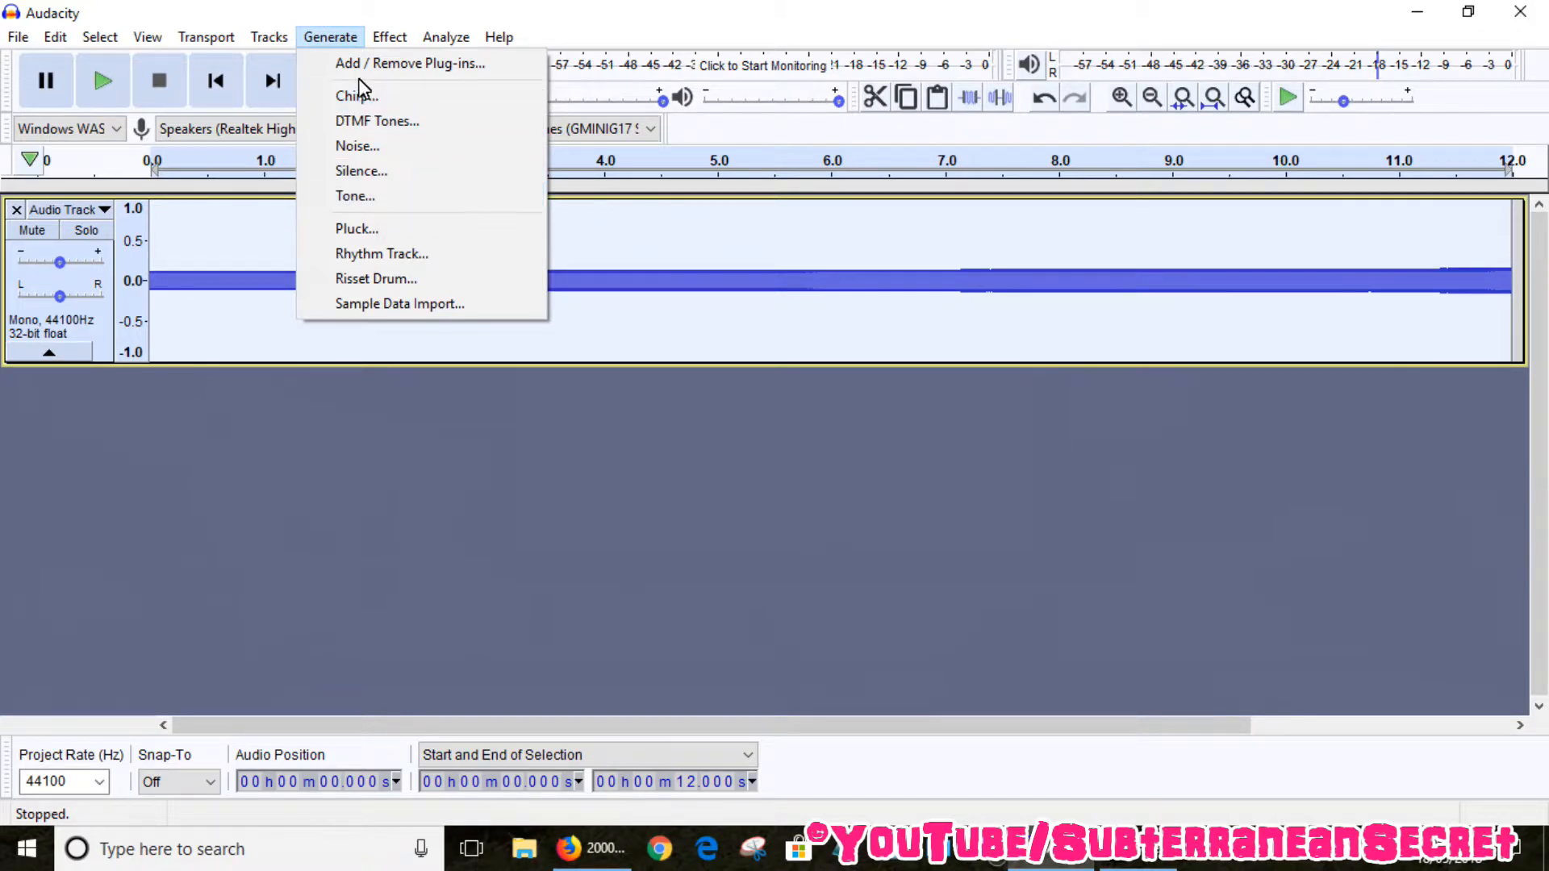
mouse_move(353, 195)
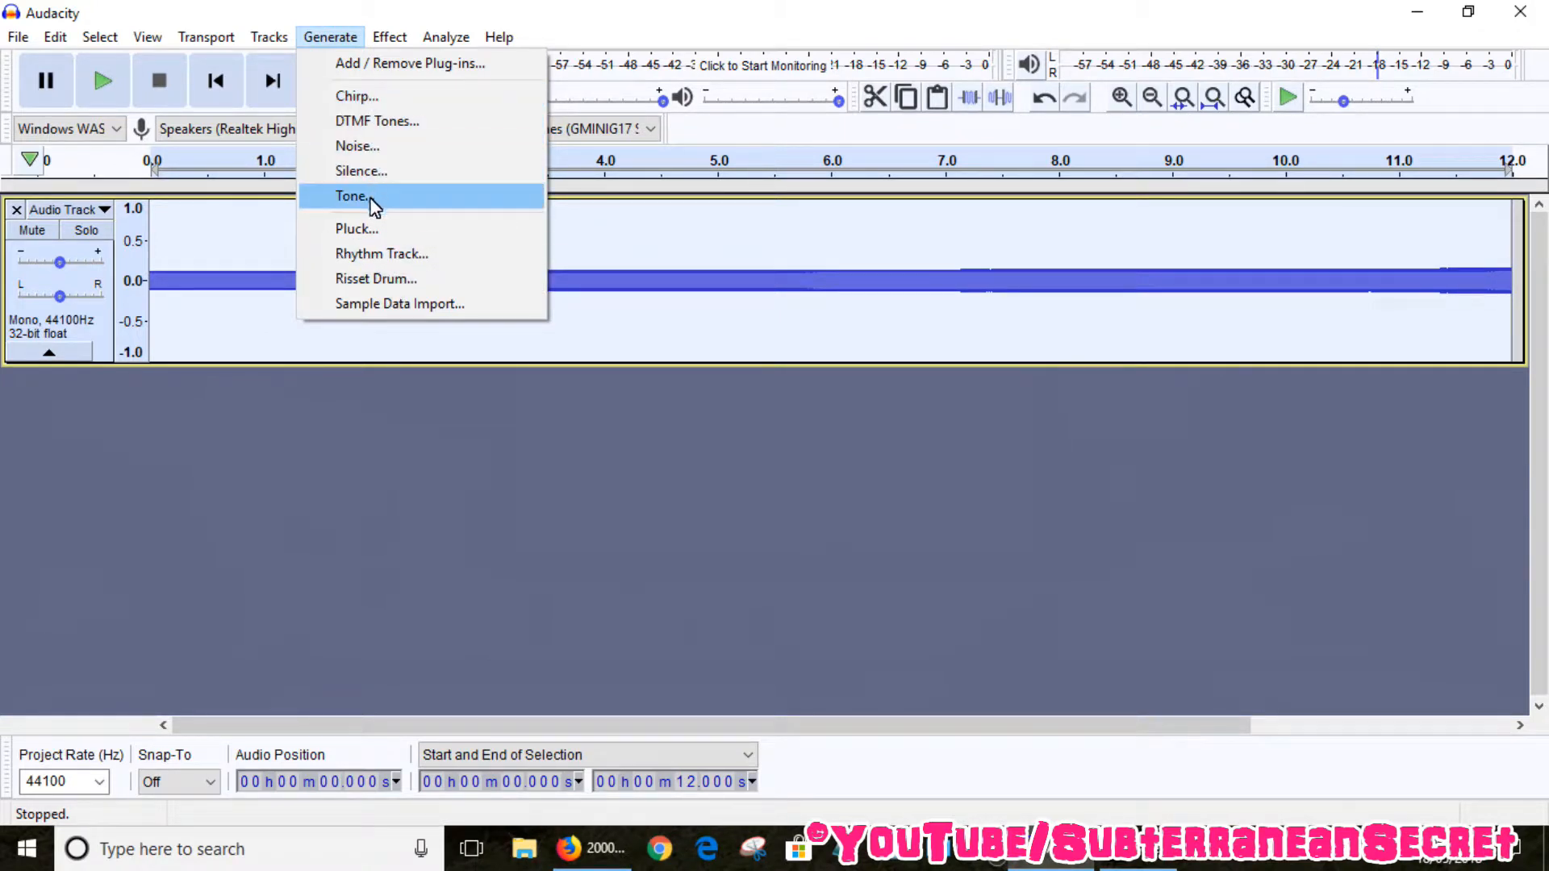
left_click(352, 195)
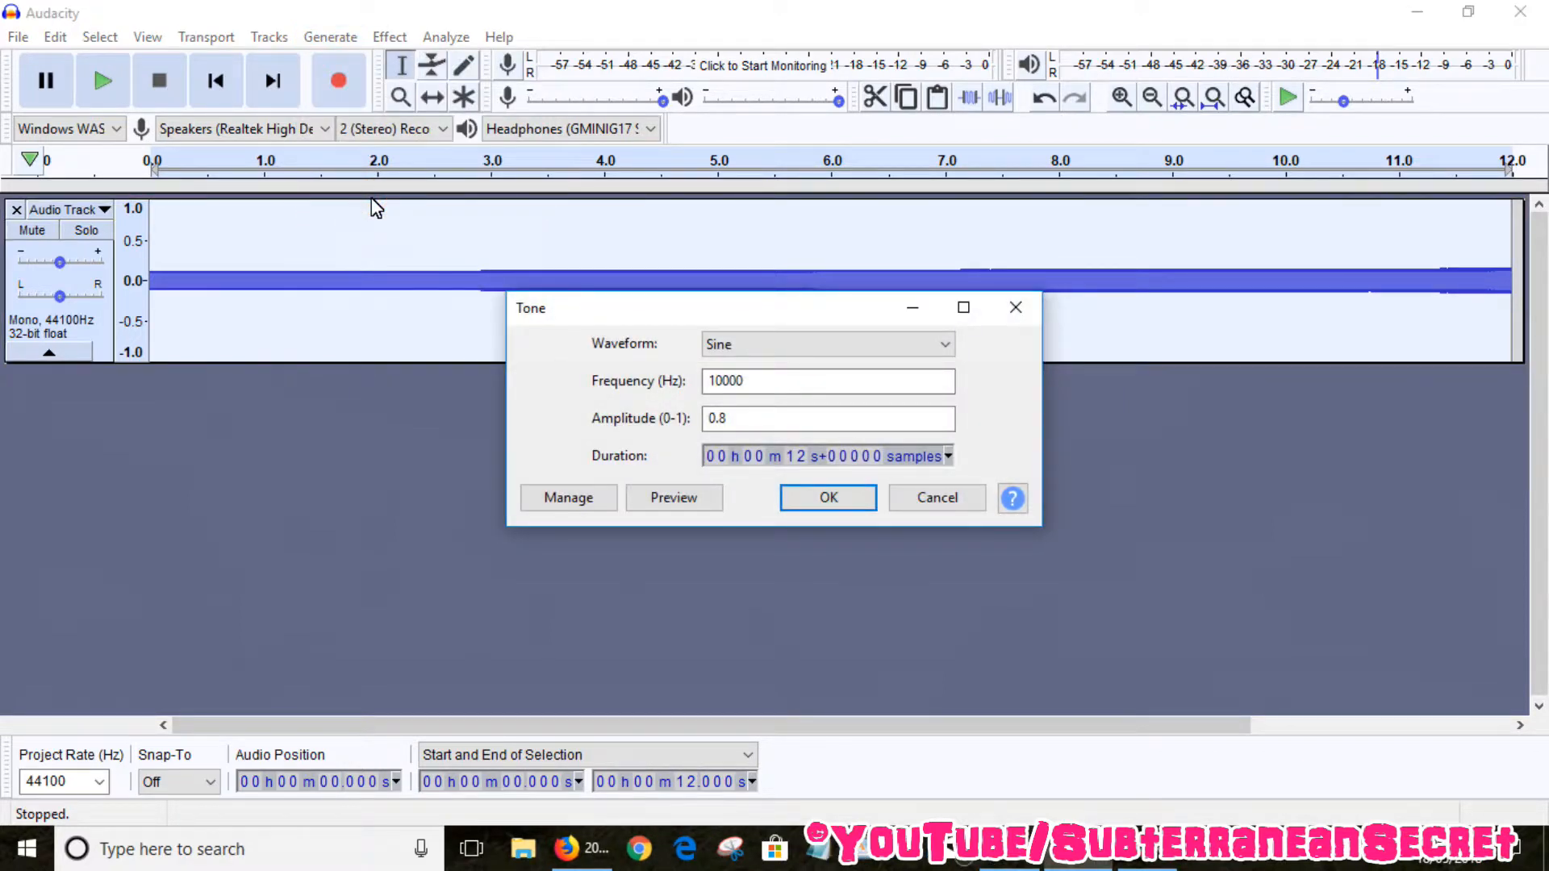
mouse_move(781, 396)
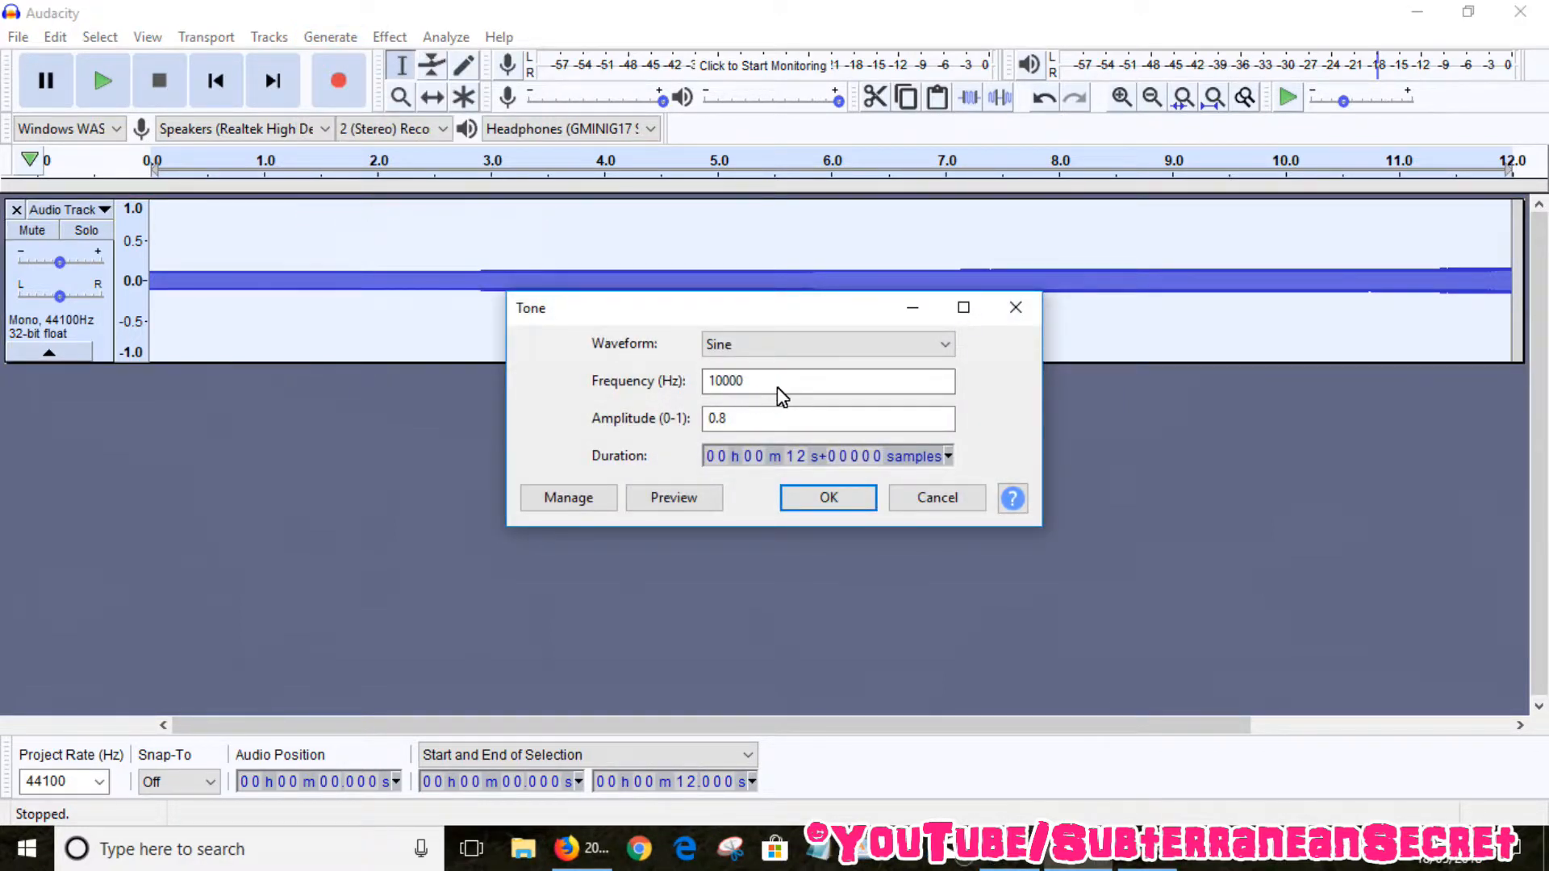
left_click(828, 497)
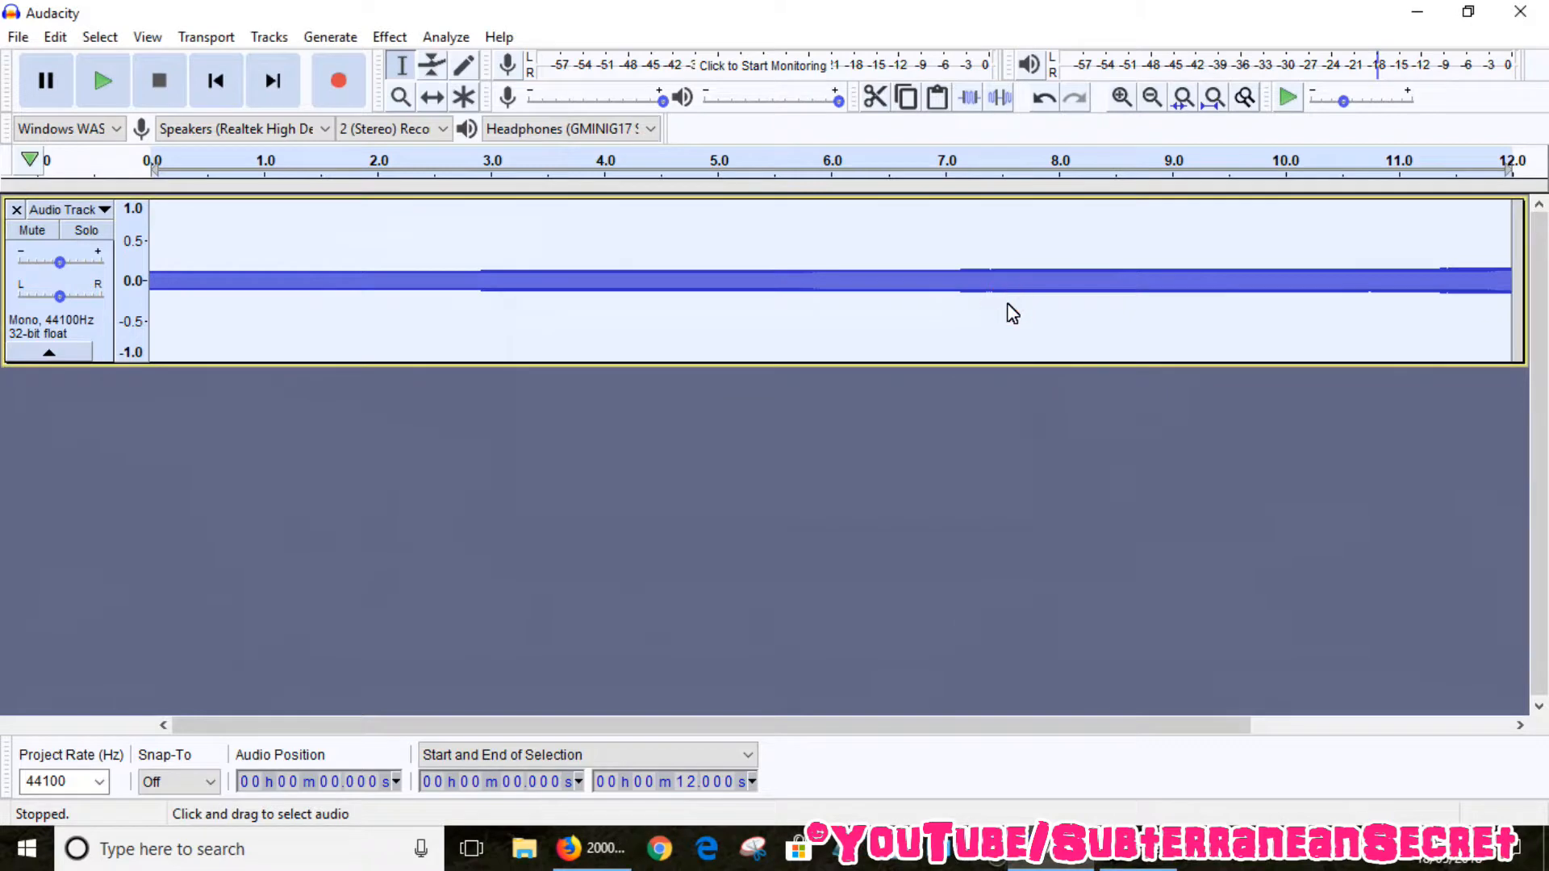
mouse_move(411, 211)
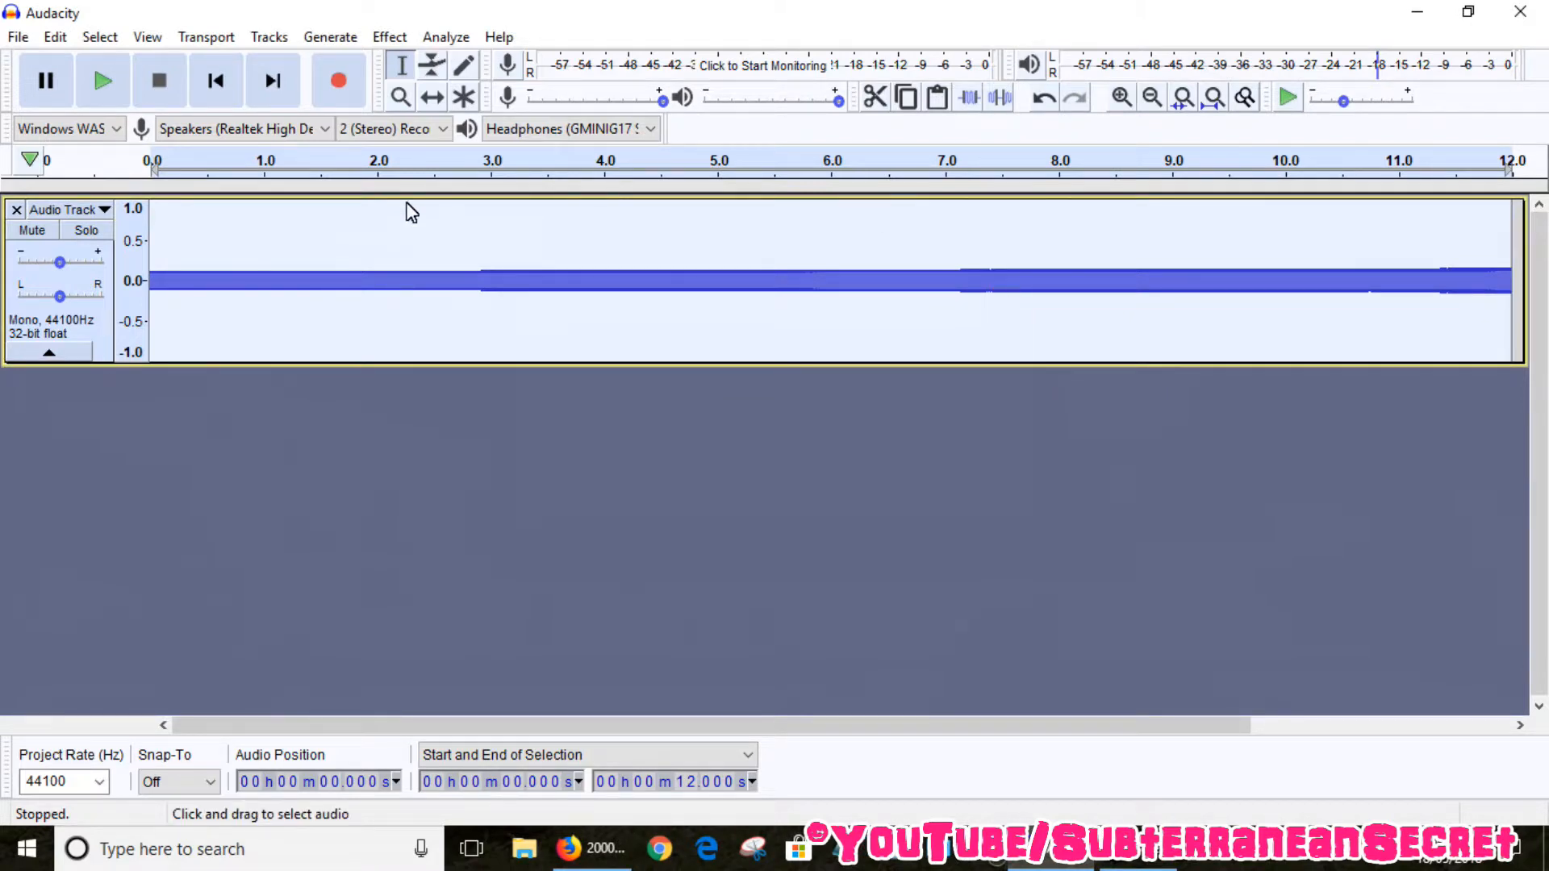
mouse_move(427, 121)
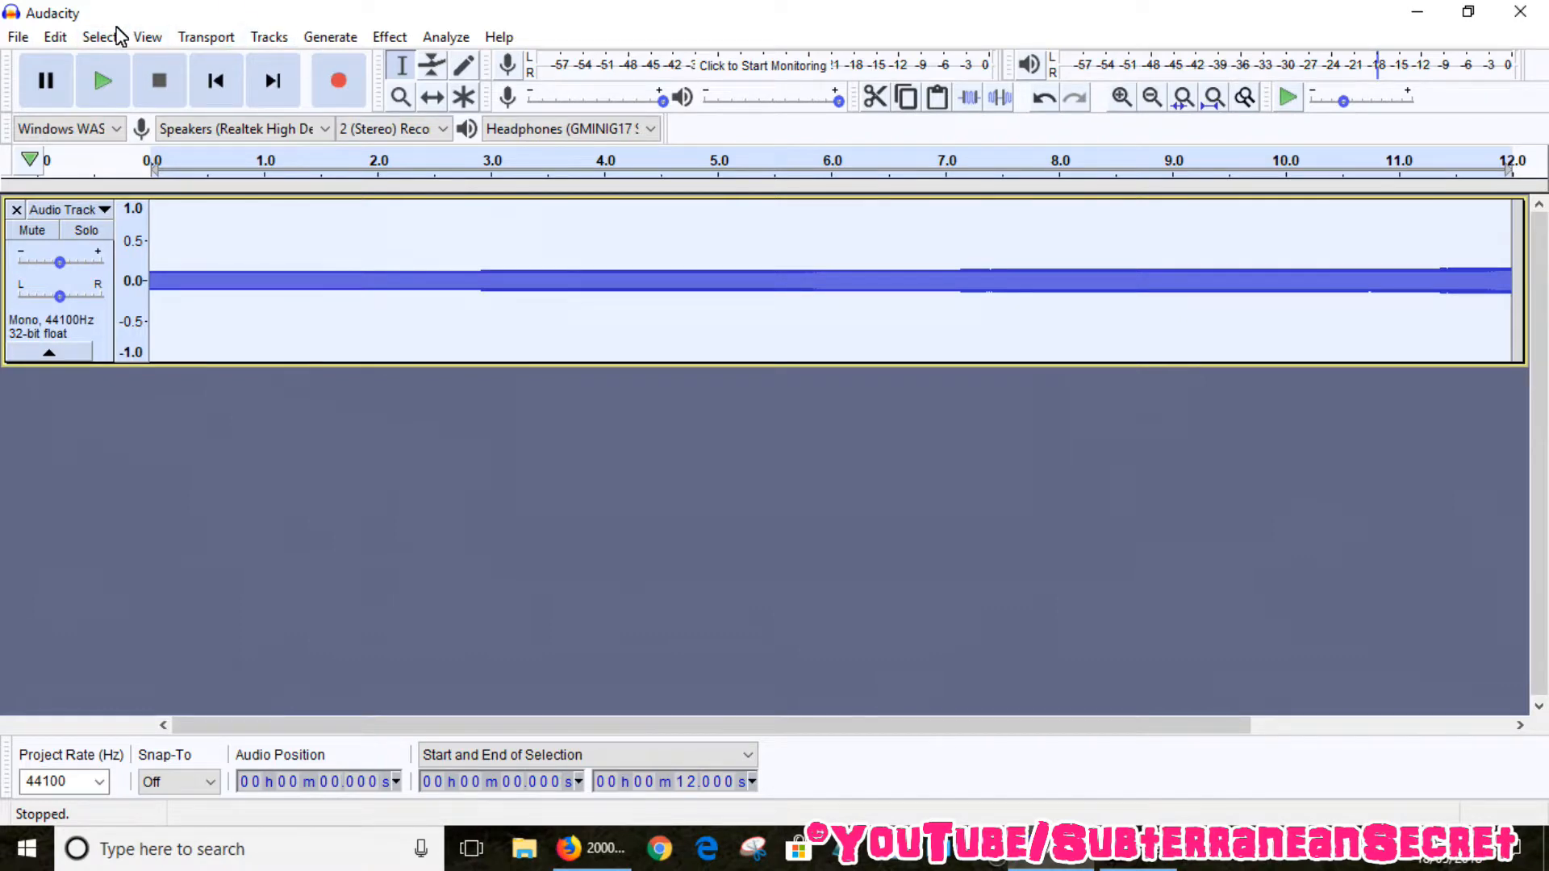
- Show the File menu's Export choices for saving the chirp track
left_click(17, 37)
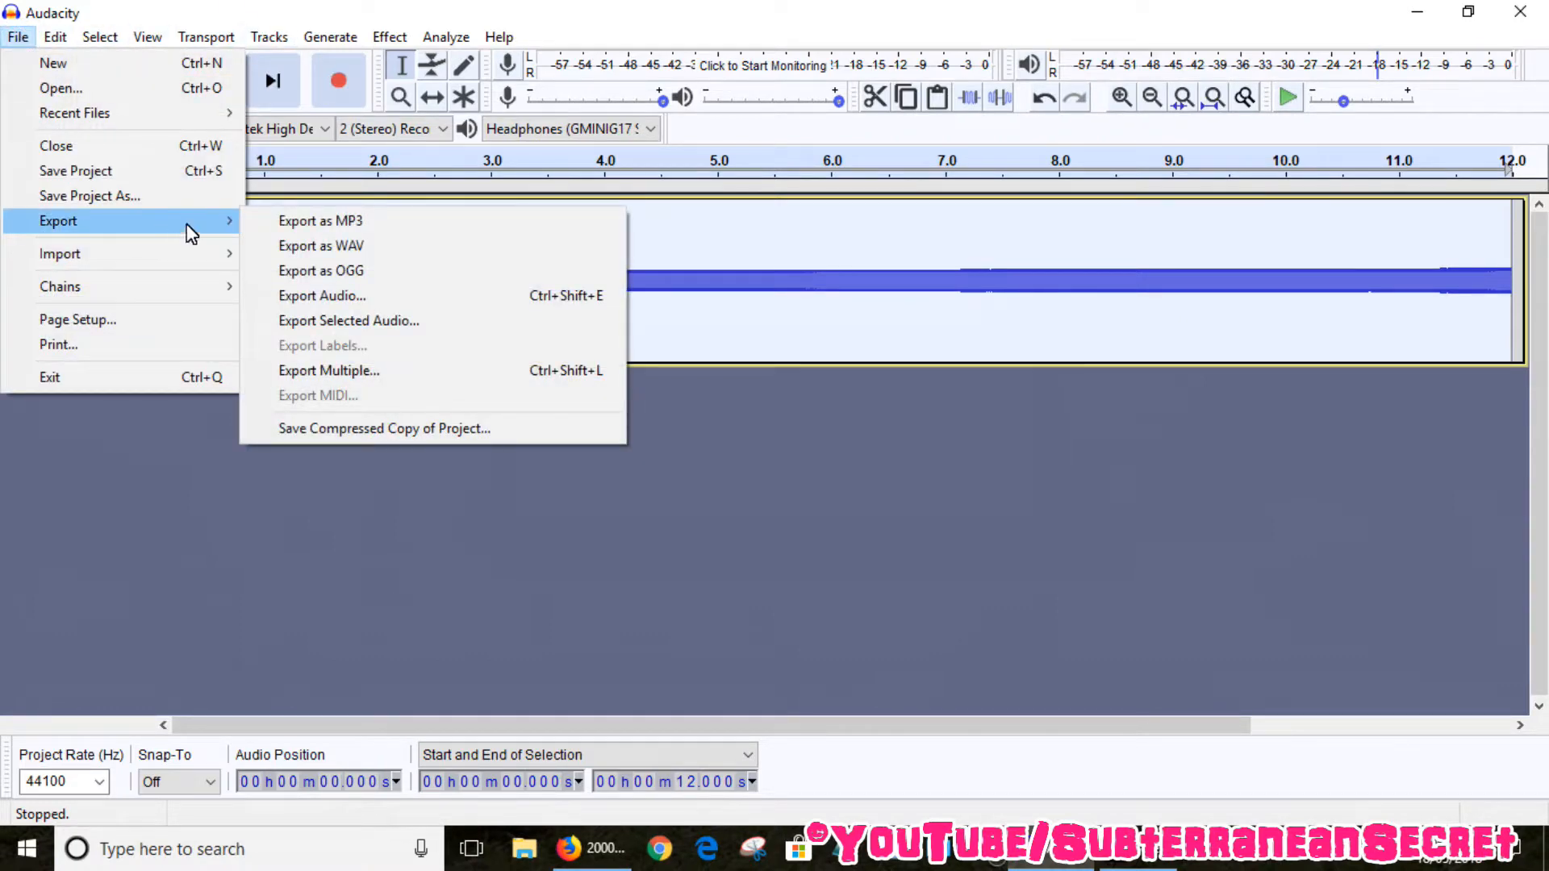
mouse_move(319, 245)
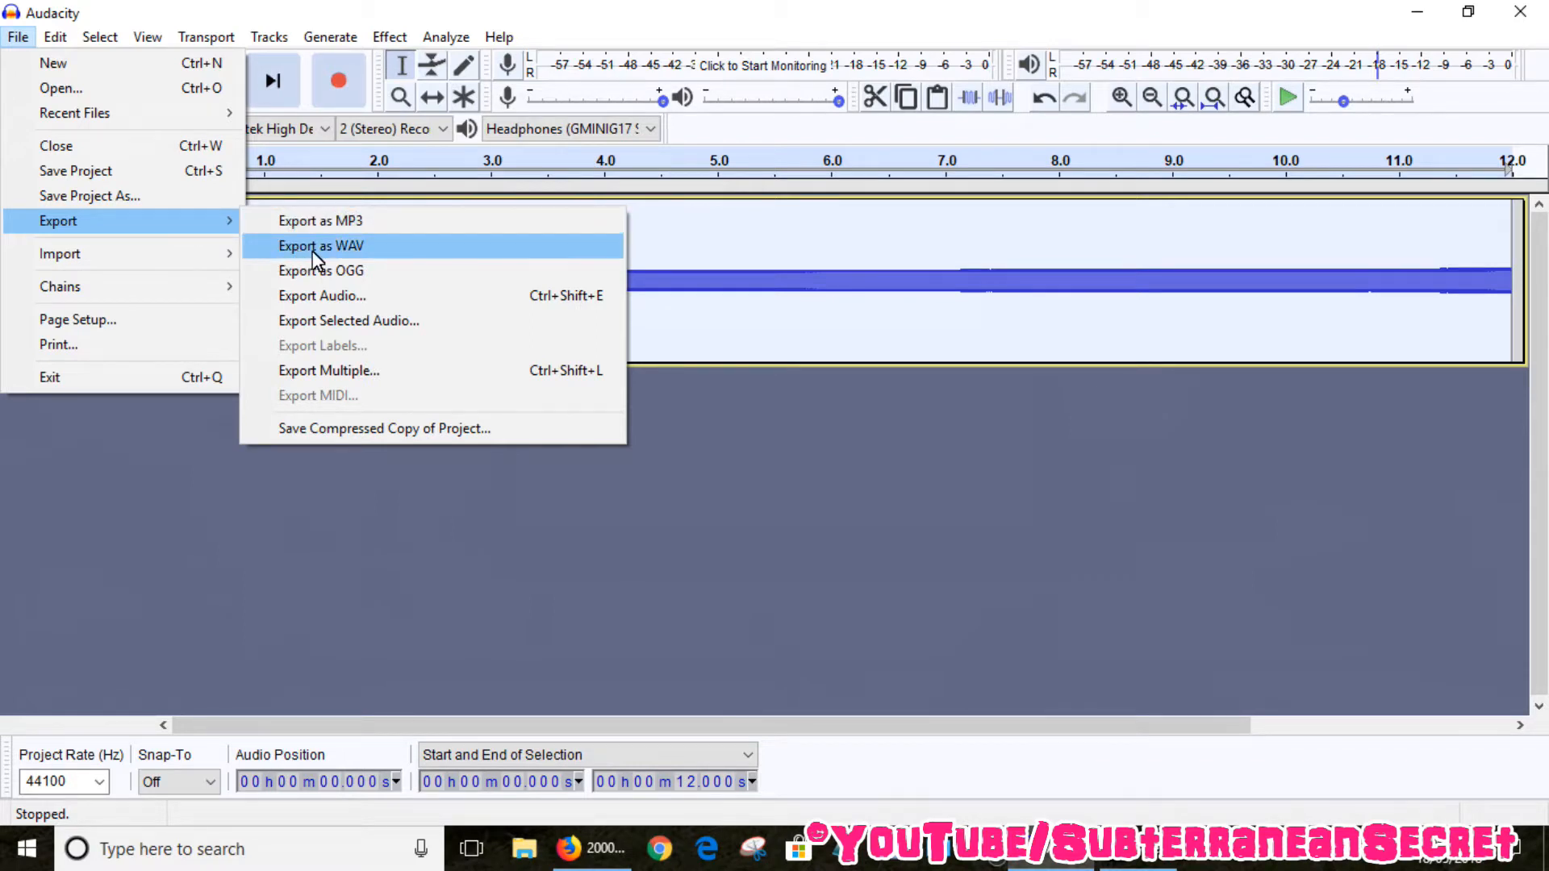
mouse_move(347, 234)
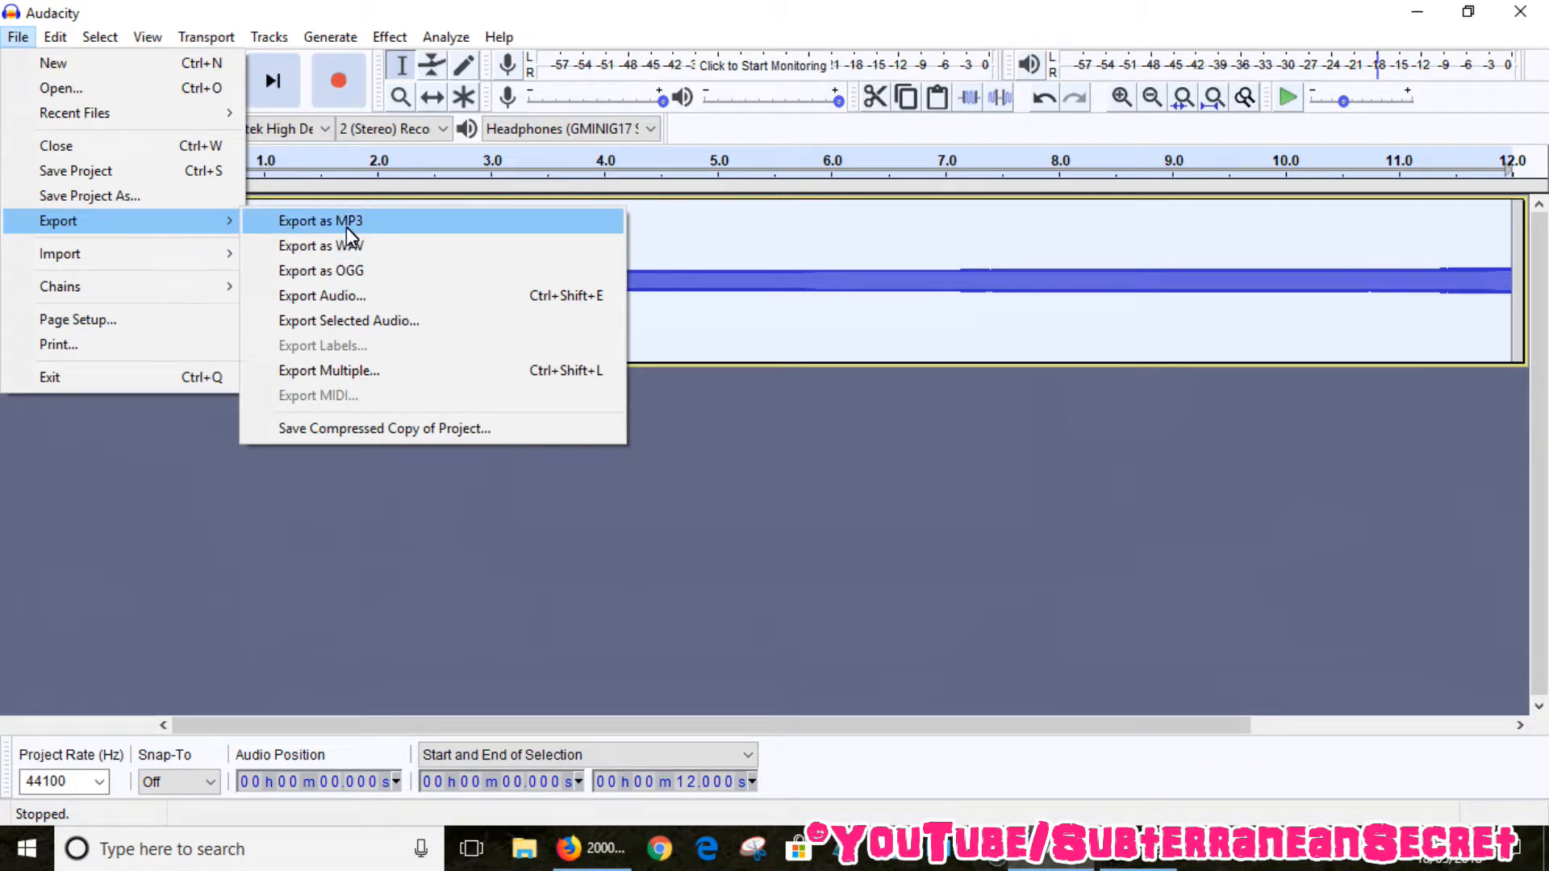
mouse_move(298, 227)
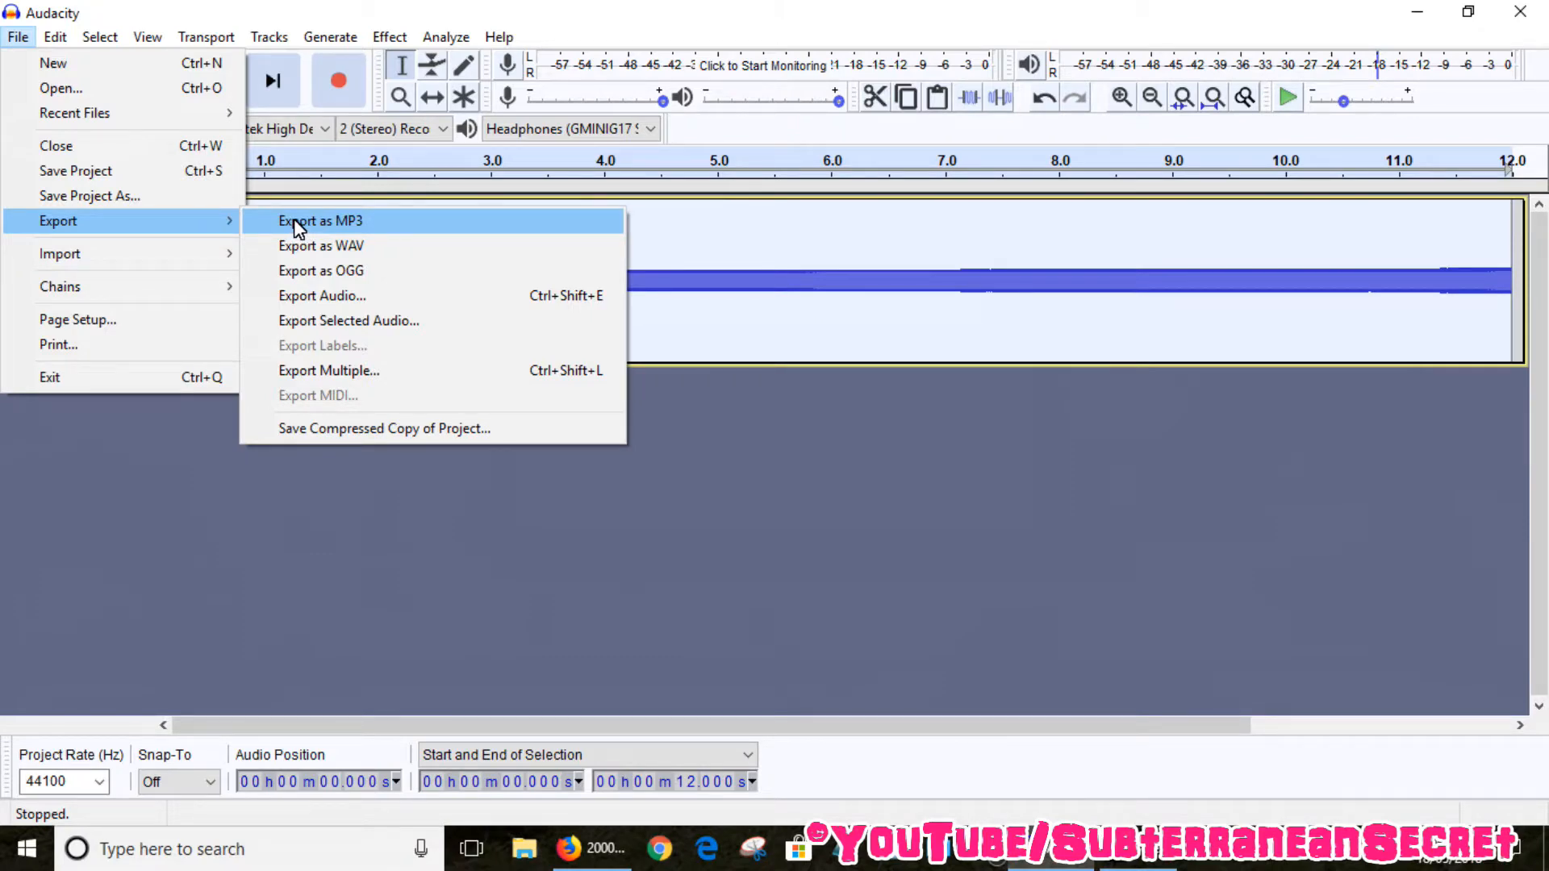
mouse_move(321, 245)
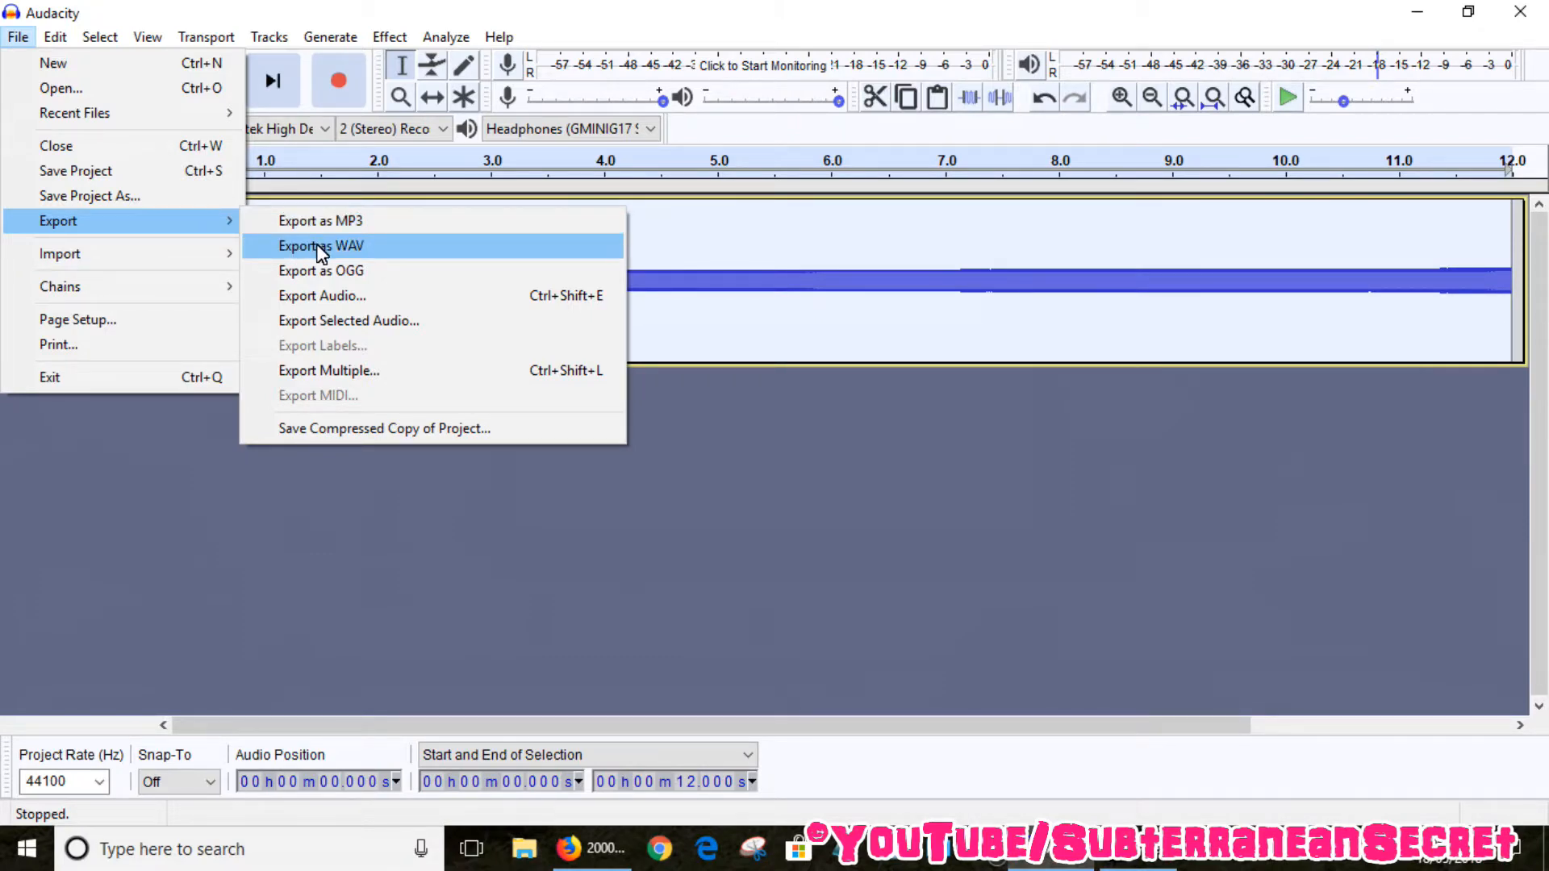
- Export the chirp to the Desktop as WAV file '123', accepting the default metadata
left_click(319, 245)
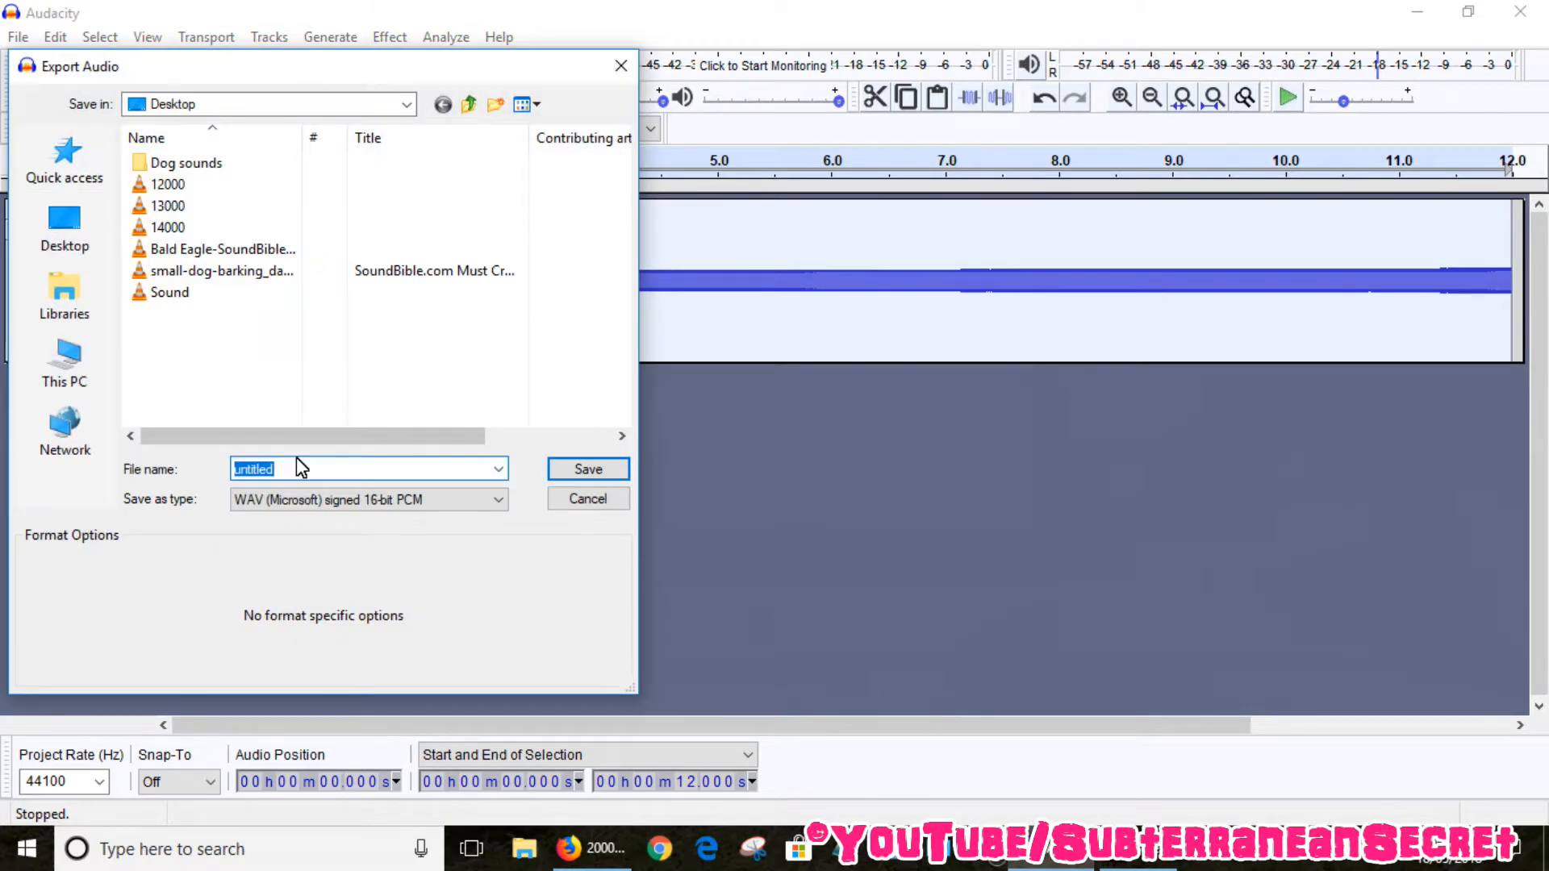
type("123")
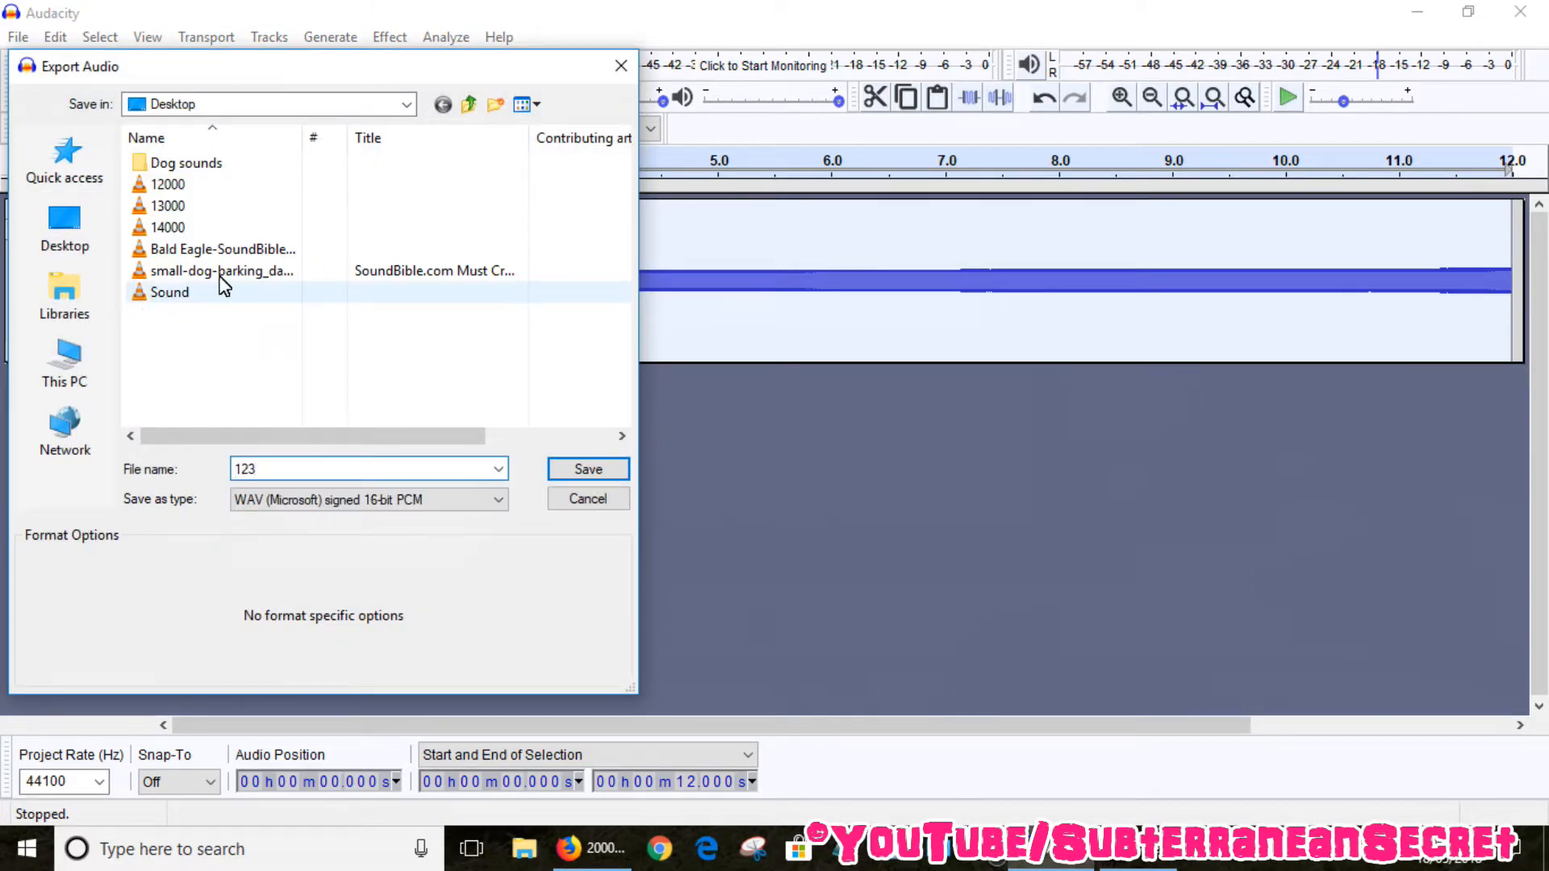
left_click(587, 468)
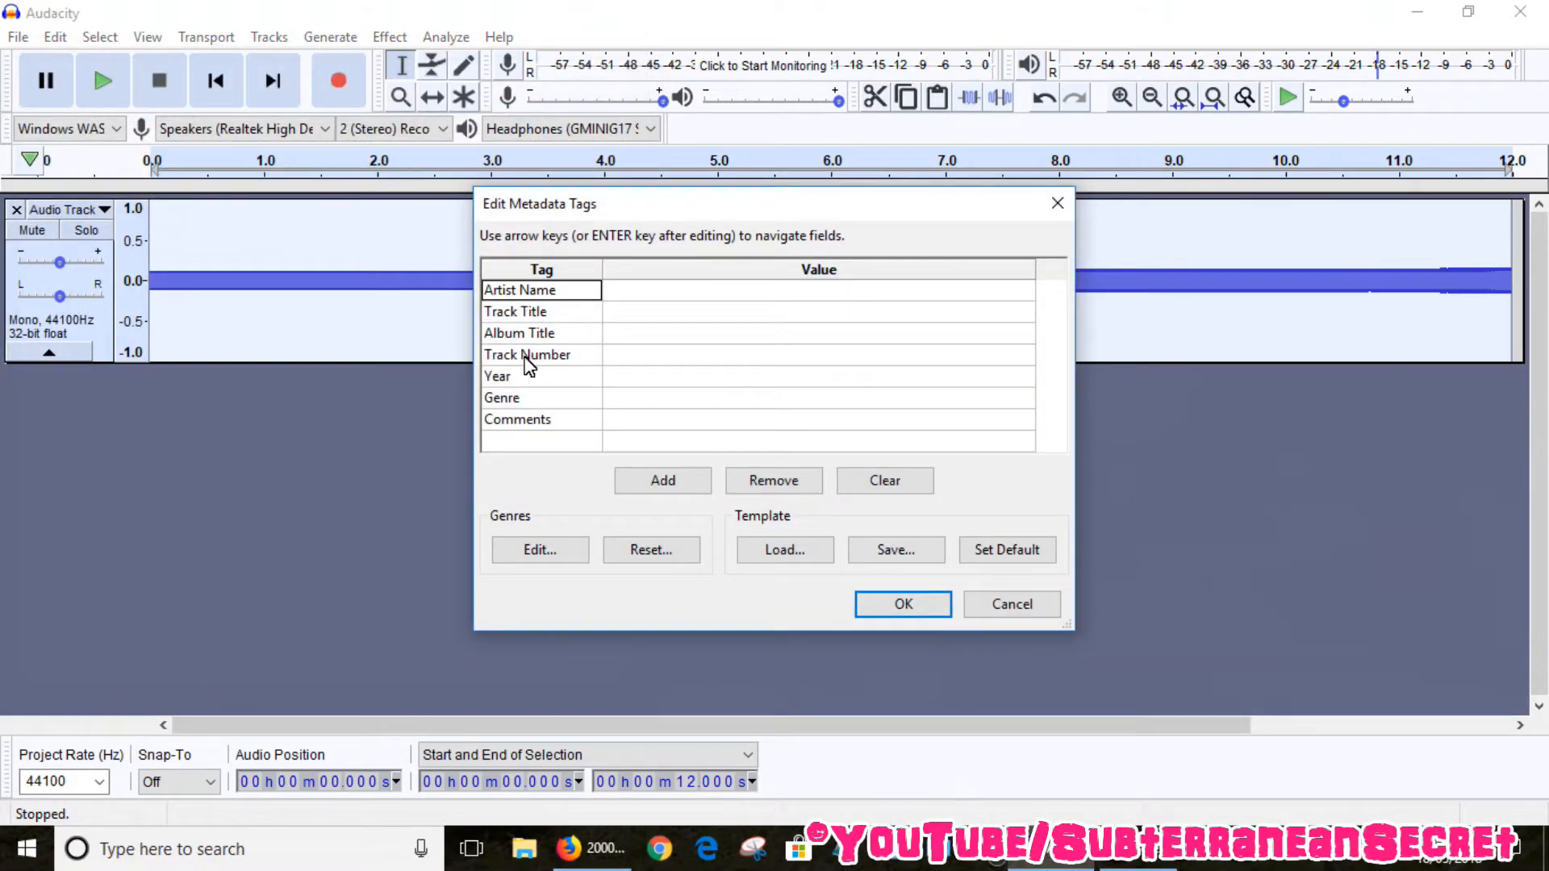
left_click(900, 603)
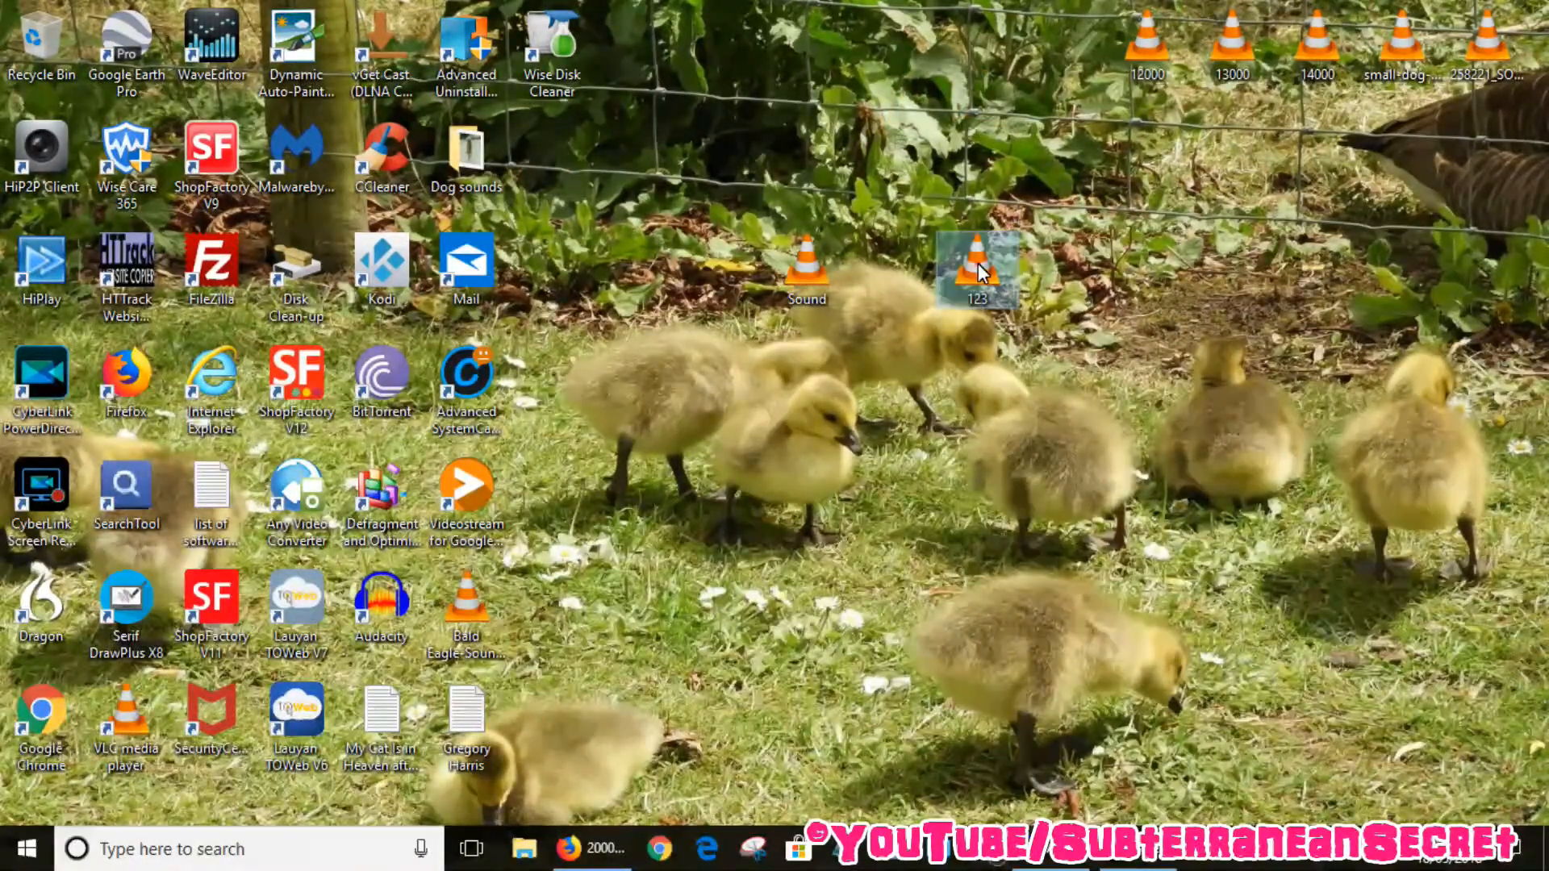
double_click(978, 267)
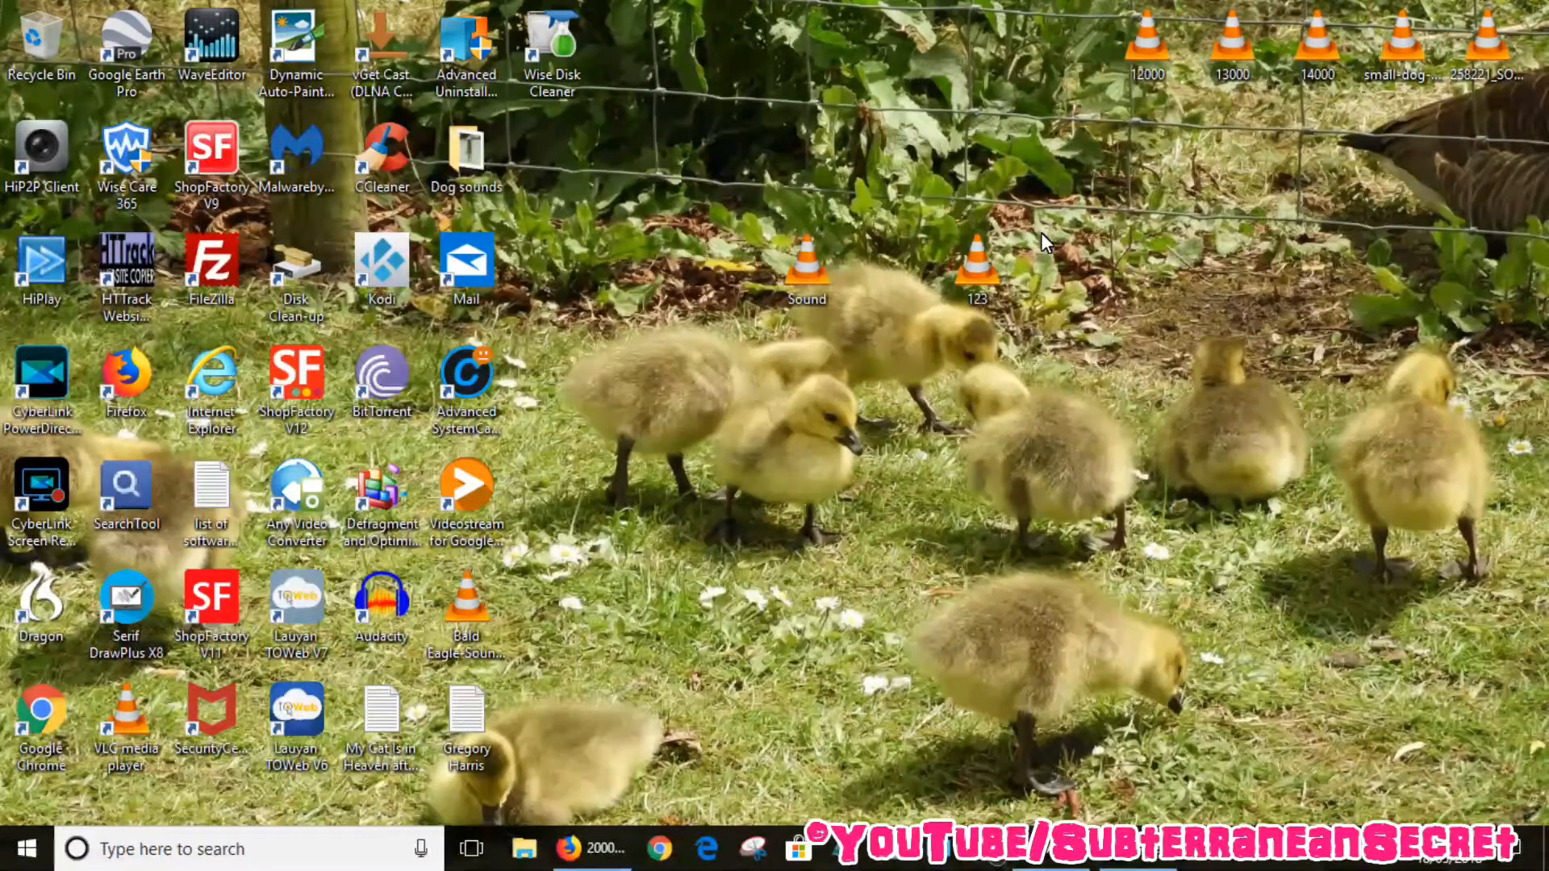
mouse_move(1020, 644)
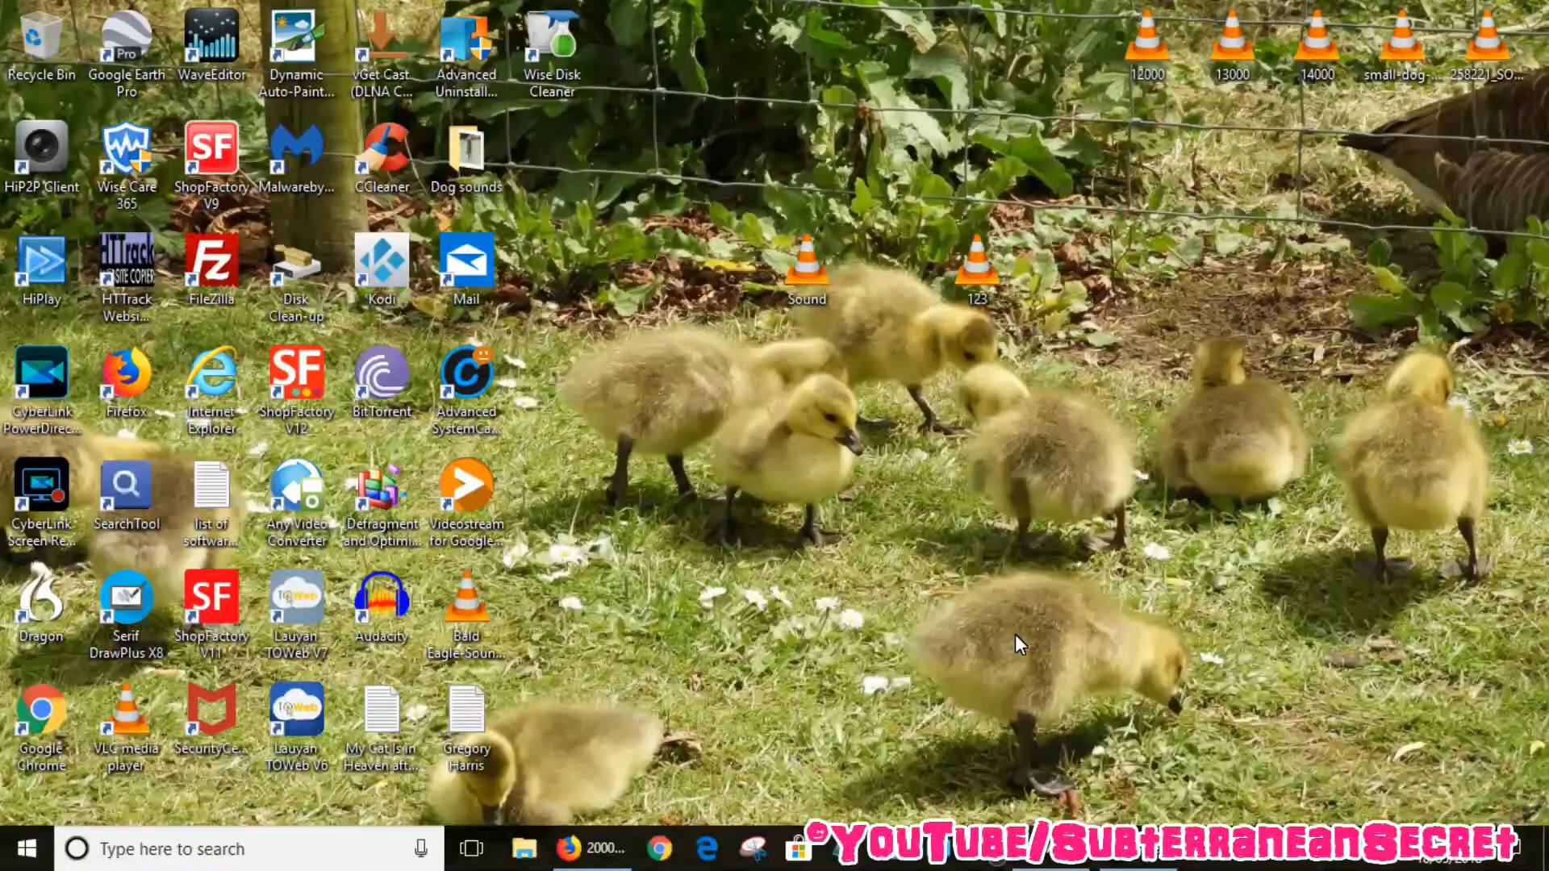